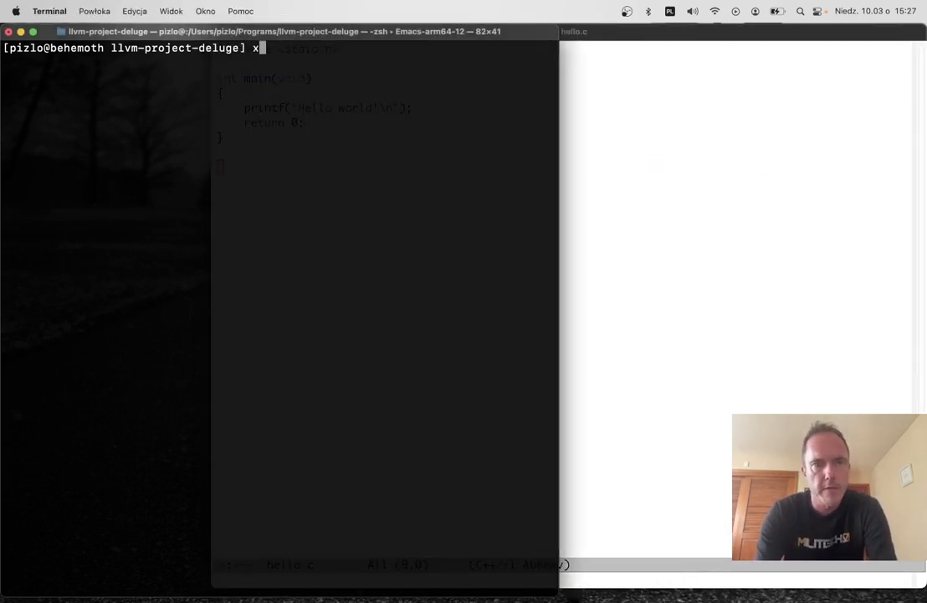
Compile hello.c with xcrun build/bin/clang -O -g and run ./hello to print 'Hello world!'.
type("crun build-bin/clang -o")
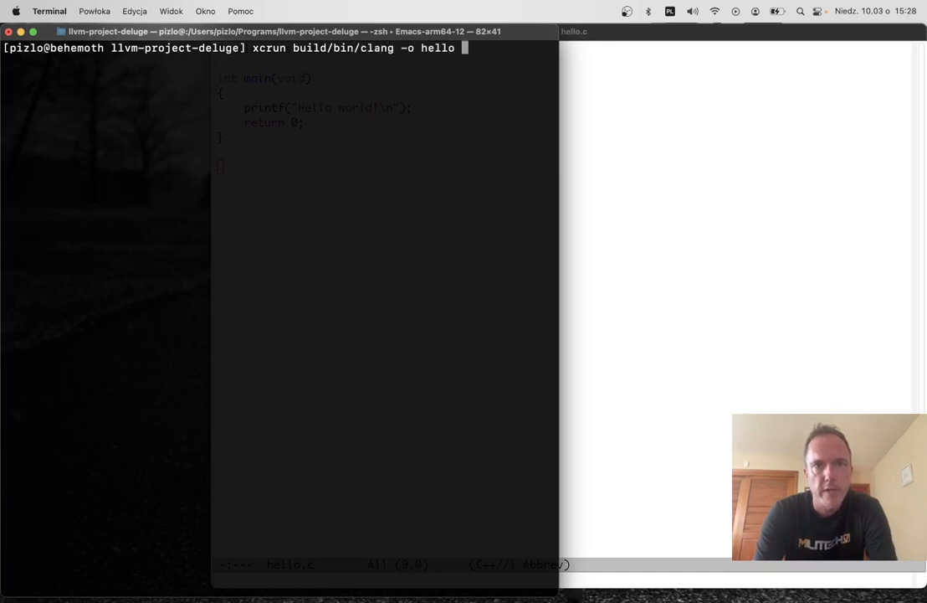
type("hello.c -O -g")
type("./")
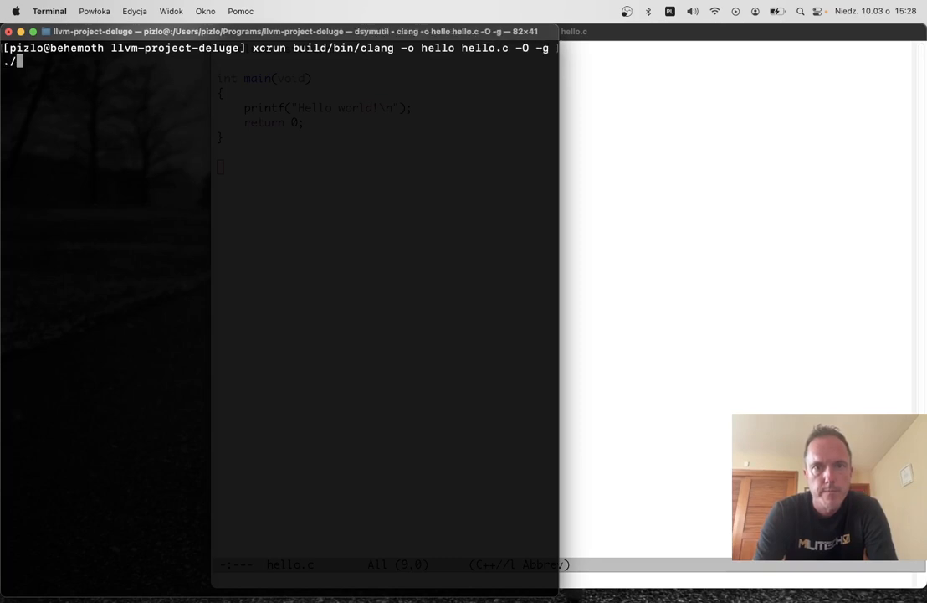
key("Return")
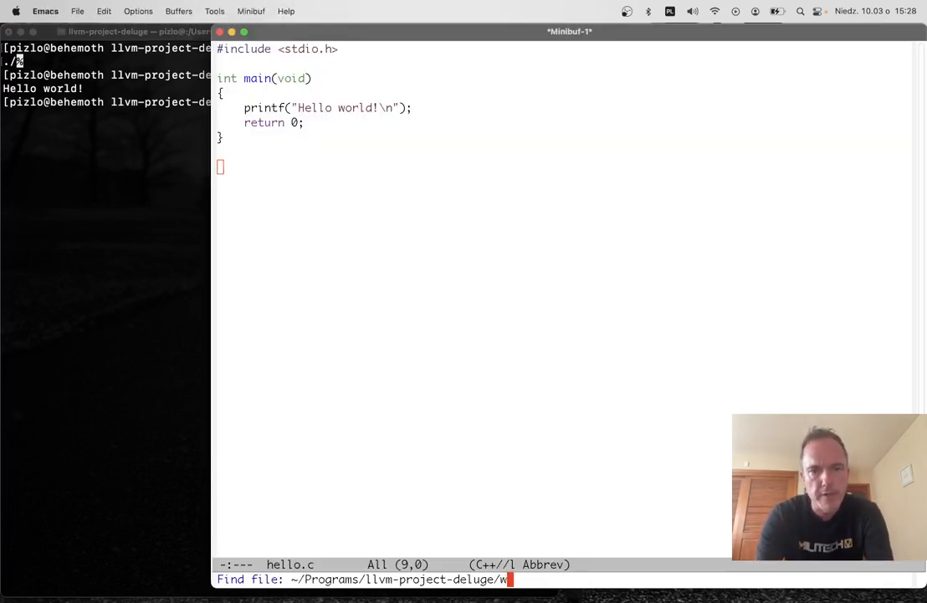
Open weird.c, compile it despite a format warning, and run ./weird into a filc panic.
key("Return")
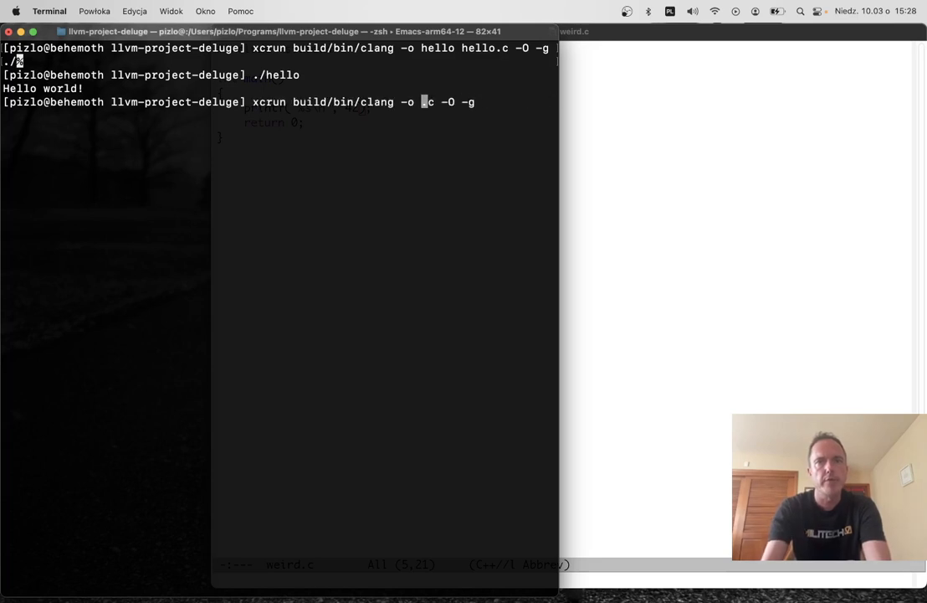
type("weird we")
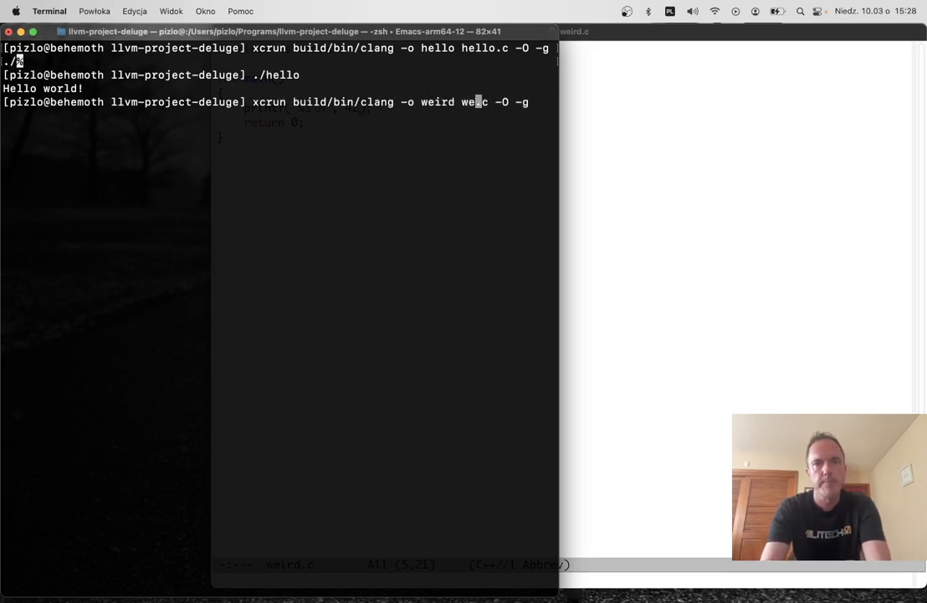
type("ird")
key("Return")
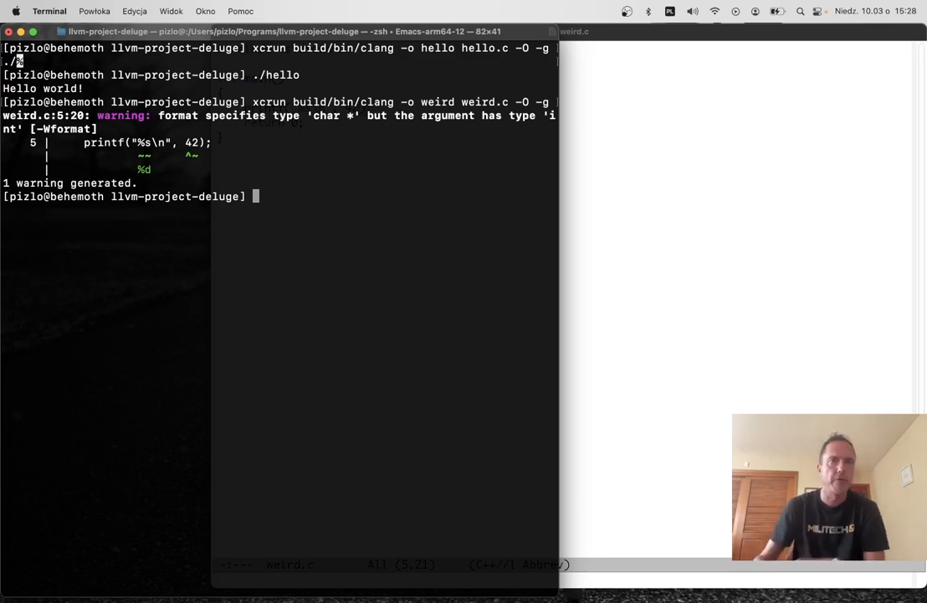
type("./weird")
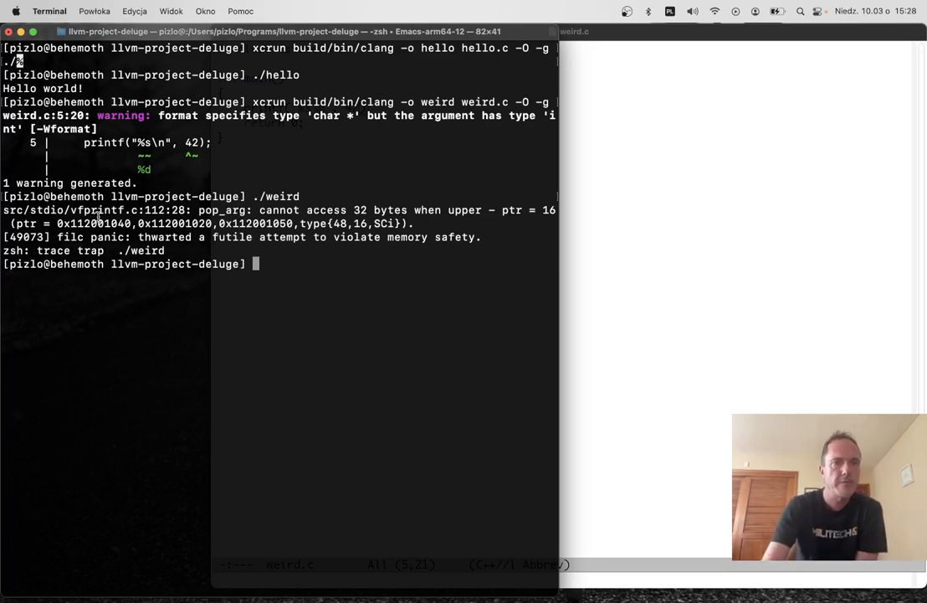
left_click_drag(138, 237, 482, 237)
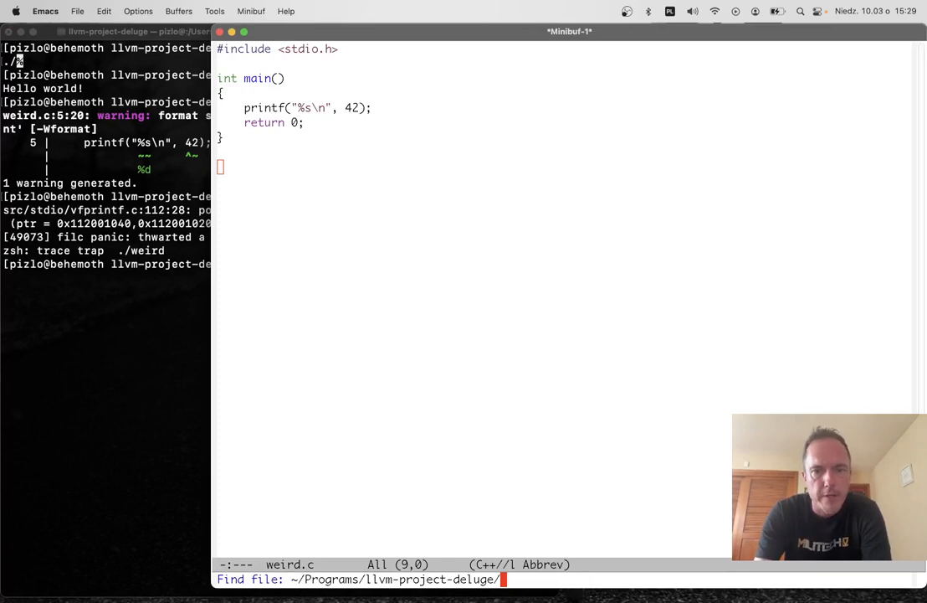
type("musl")
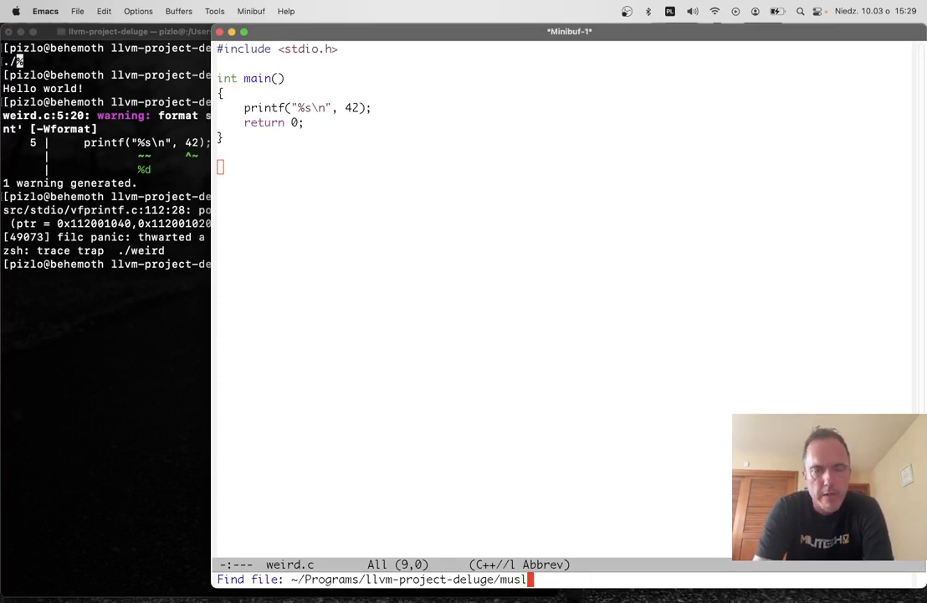
type("/")
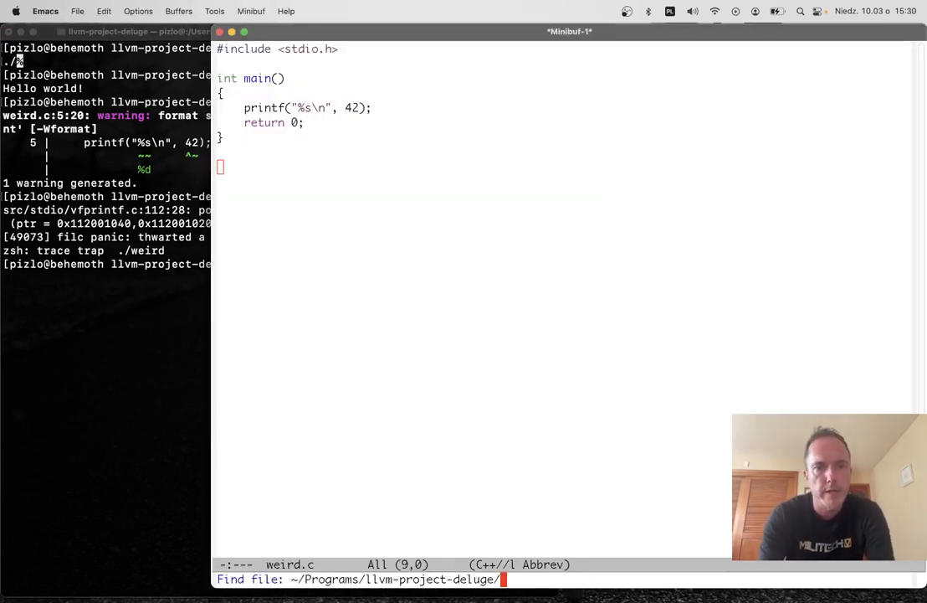
Build oob from oob.c and run ./oob, hitting an out-of-bounds panic at oob.c:8:16.
type("oob.c -O -g")
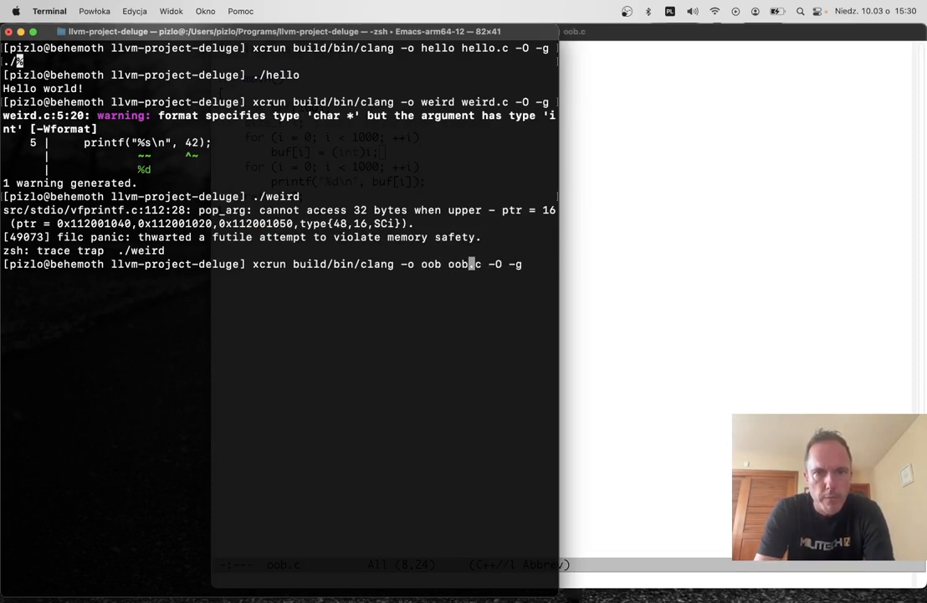
type("./oob")
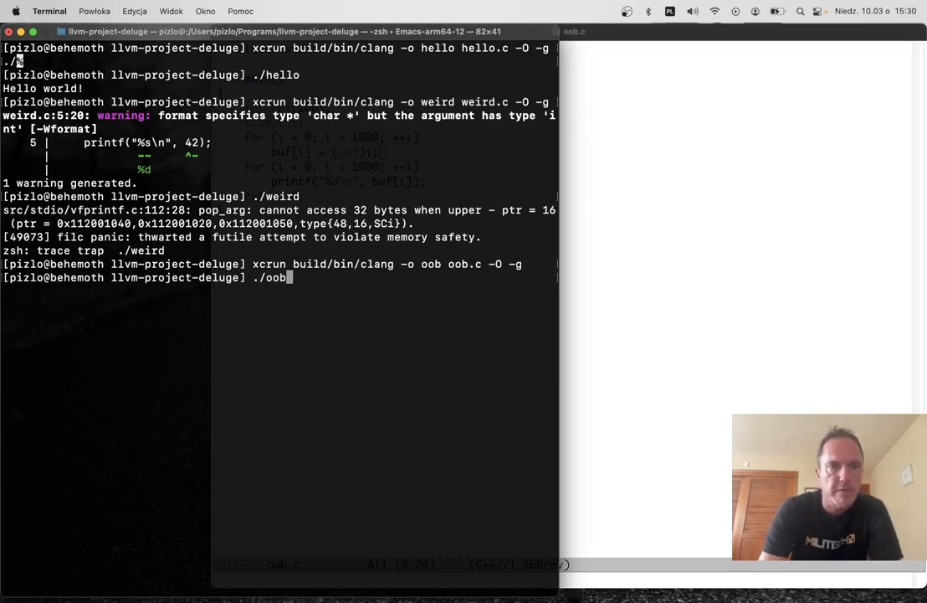
key("Return")
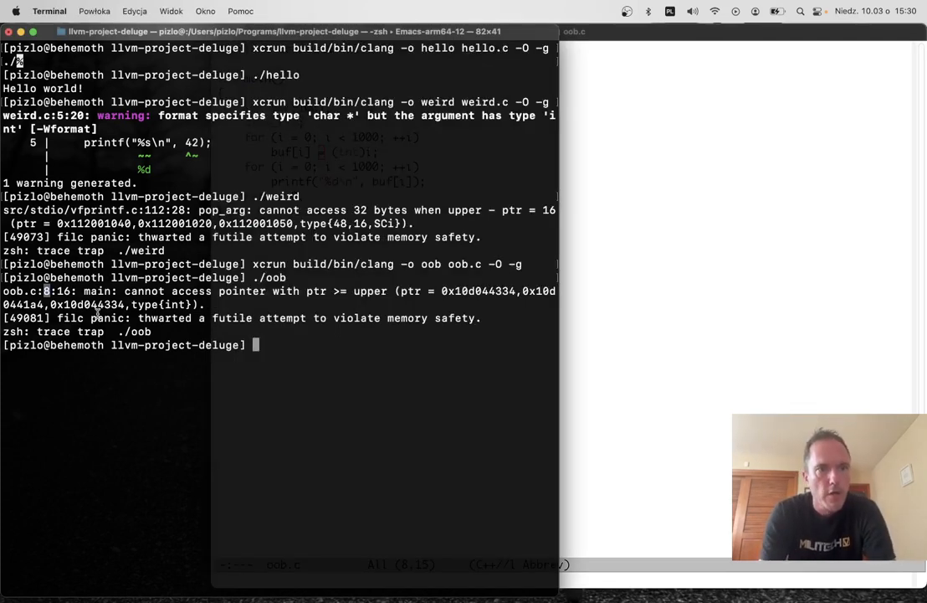
mouse_move(159, 304)
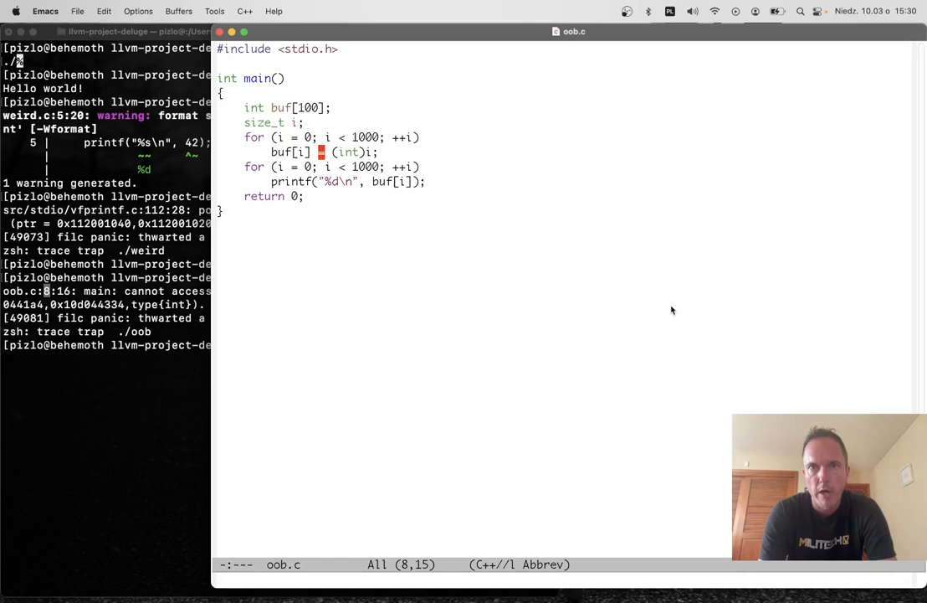
Run ./badtype to get the ptr sidecar type-error panic, then refocus the Terminal window.
key("C-x C-f")
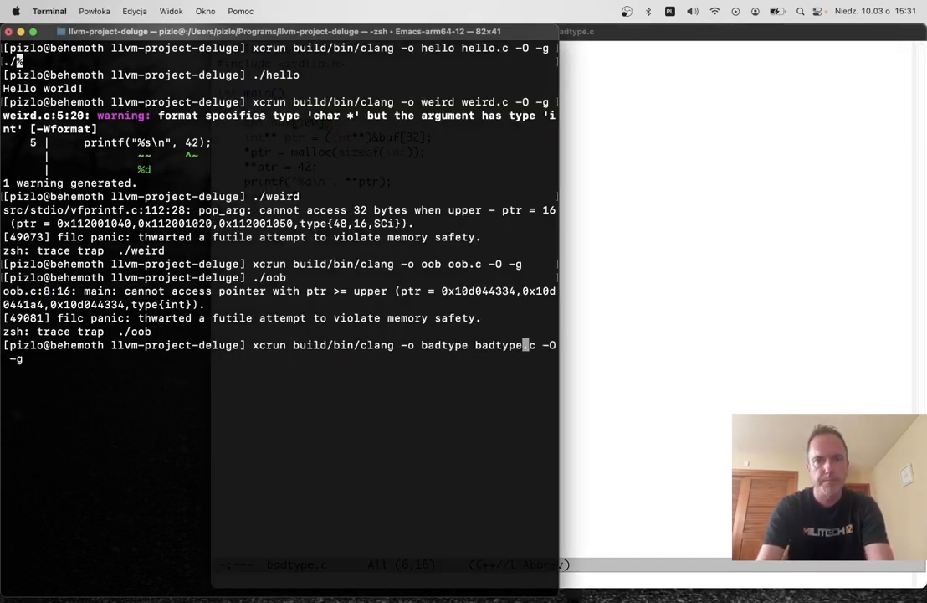
type("./bad")
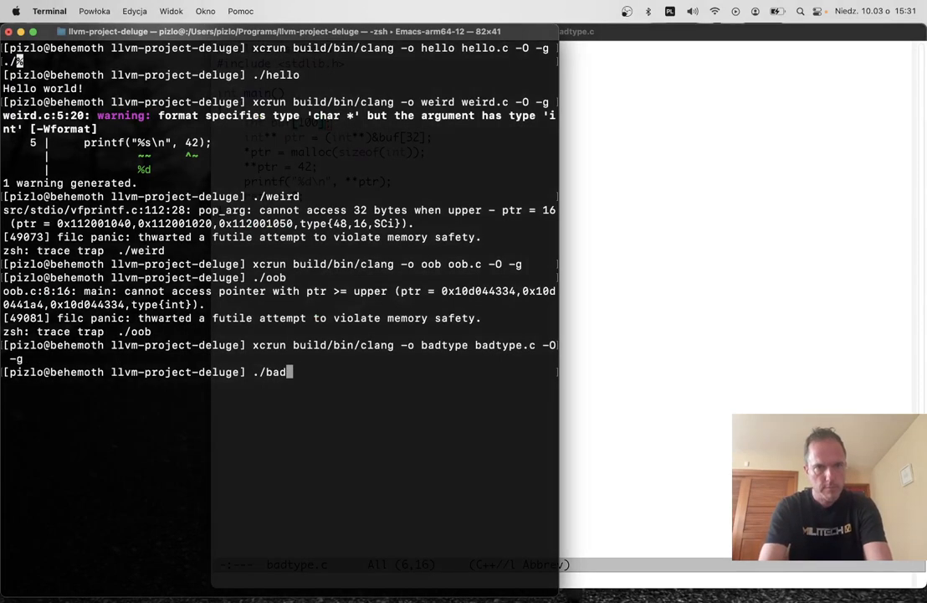
key("Enter")
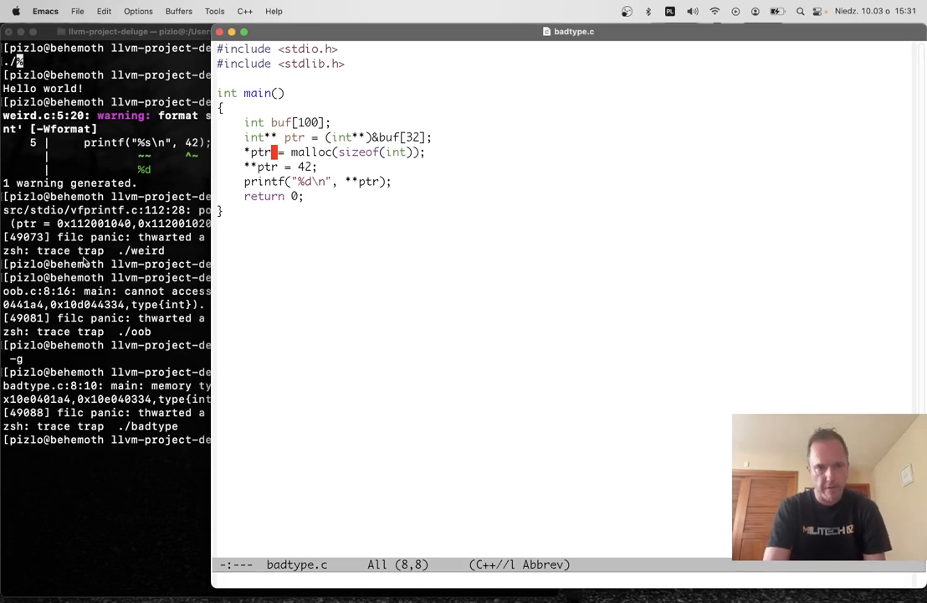
left_click(48, 11)
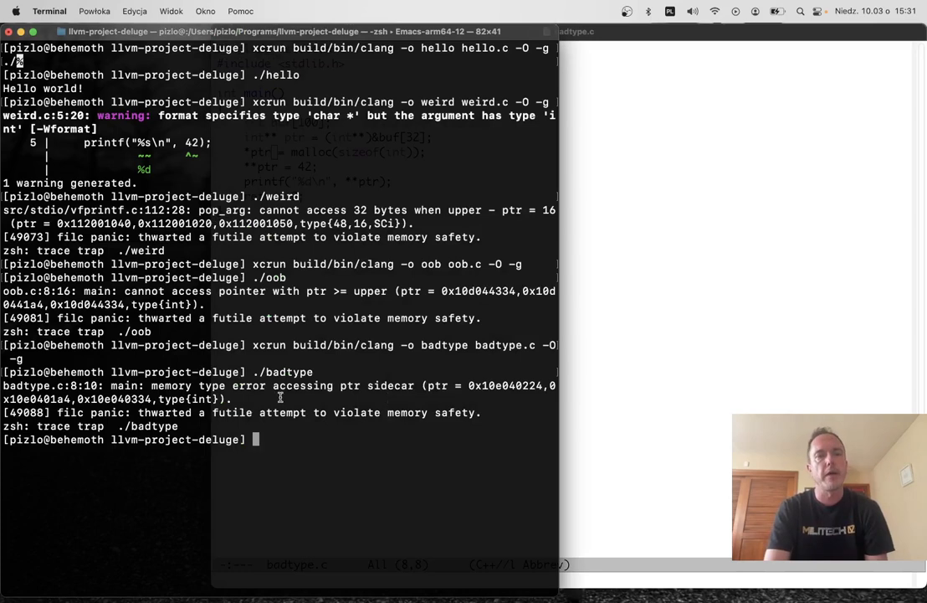
double_click(204, 399)
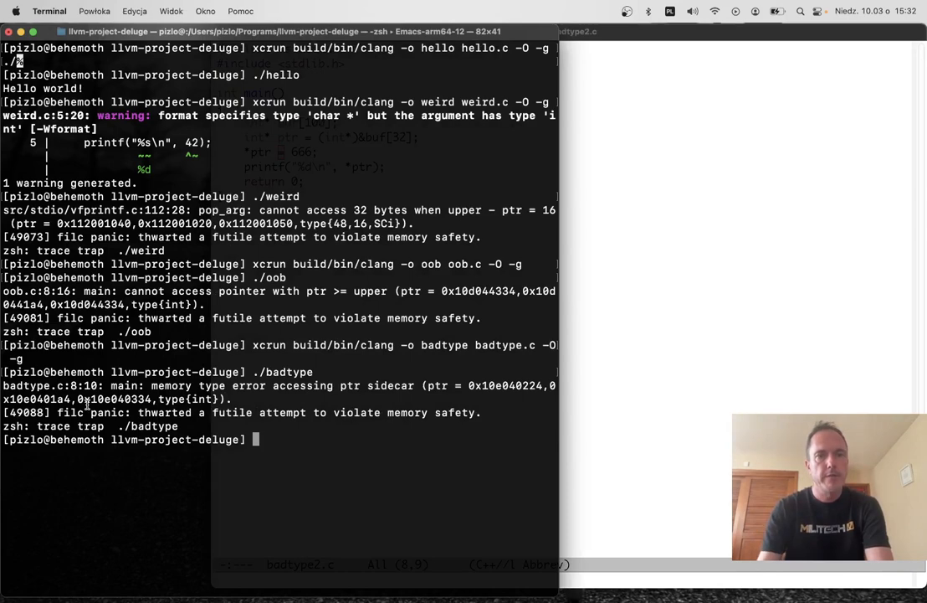
Compile badtype2 with xcrun build/bin/clang -O -g and run it into the non-int access panic.
type("xcrun build/bin/clang -o badtype2 badtype.c -O -g")
type("./badtype2")
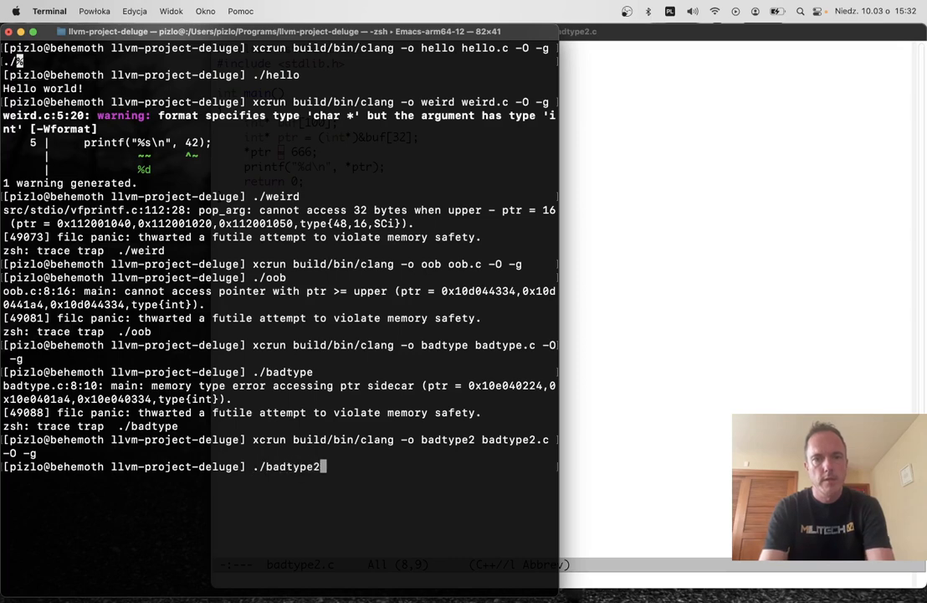
key("Return")
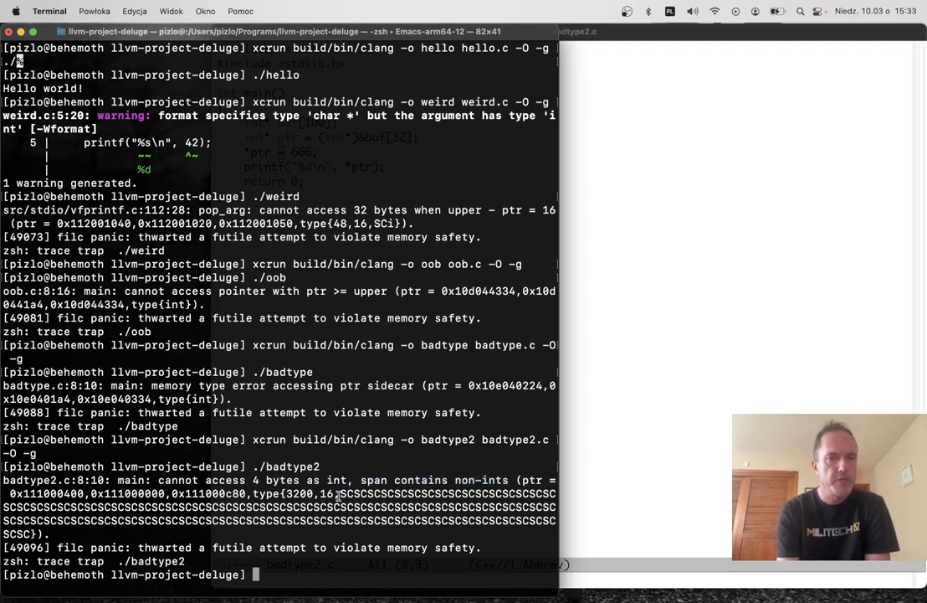
left_click_drag(340, 493, 32, 533)
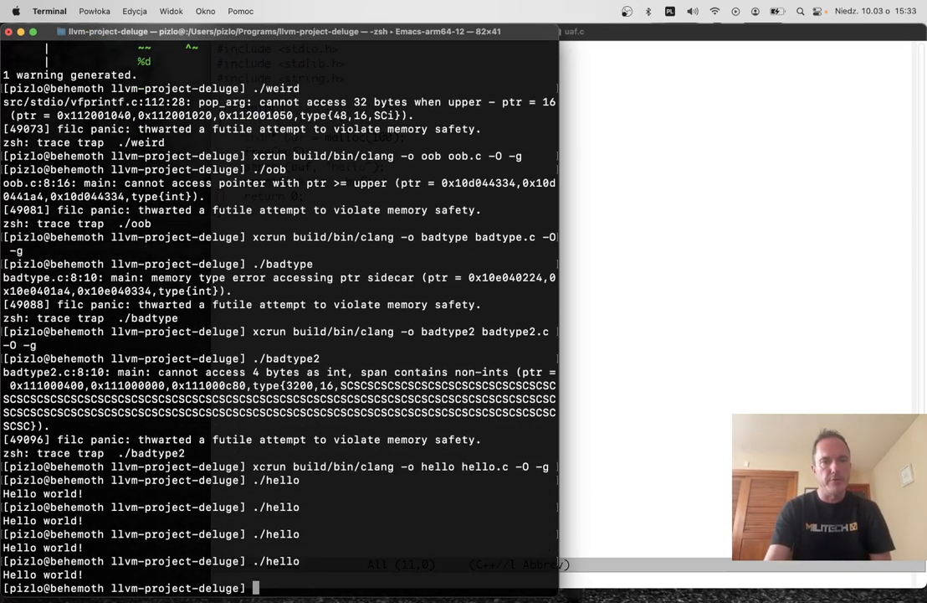
Rebuild hello with build/bin/clang, then click into the uaf.c buffer in Emacs to review it.
type("xcrun build/bin/clang -o hello hello.c -O -g")
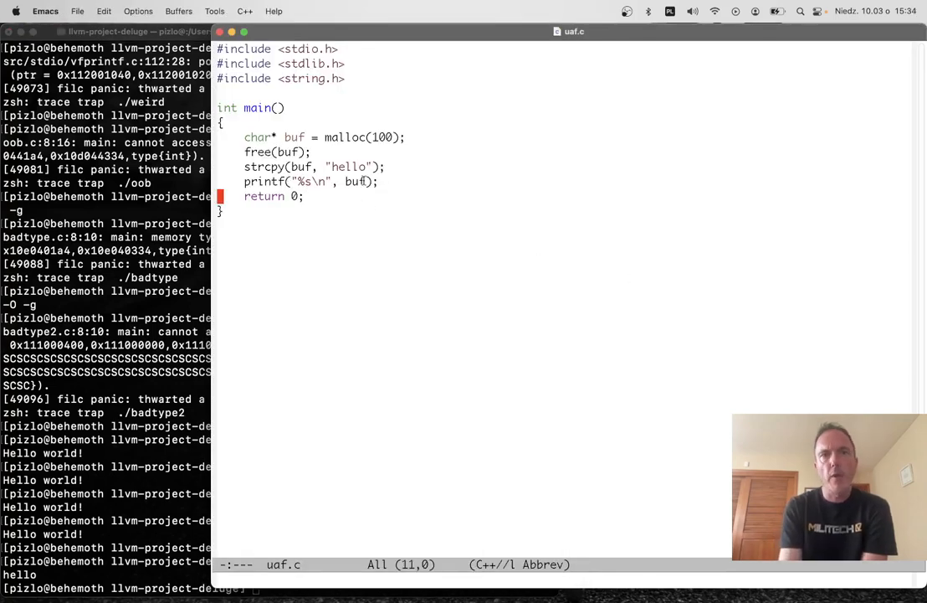
left_click(380, 181)
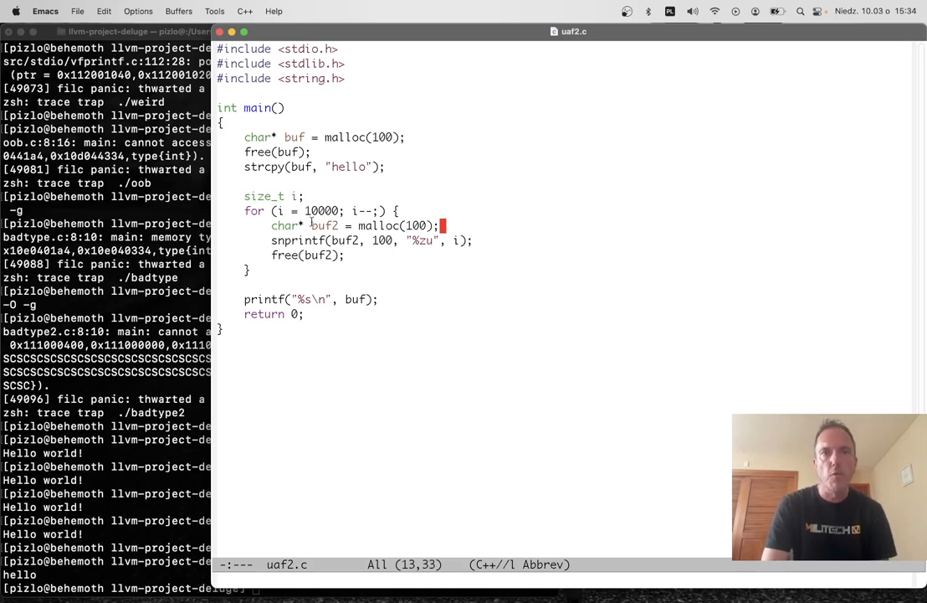
mouse_move(292, 120)
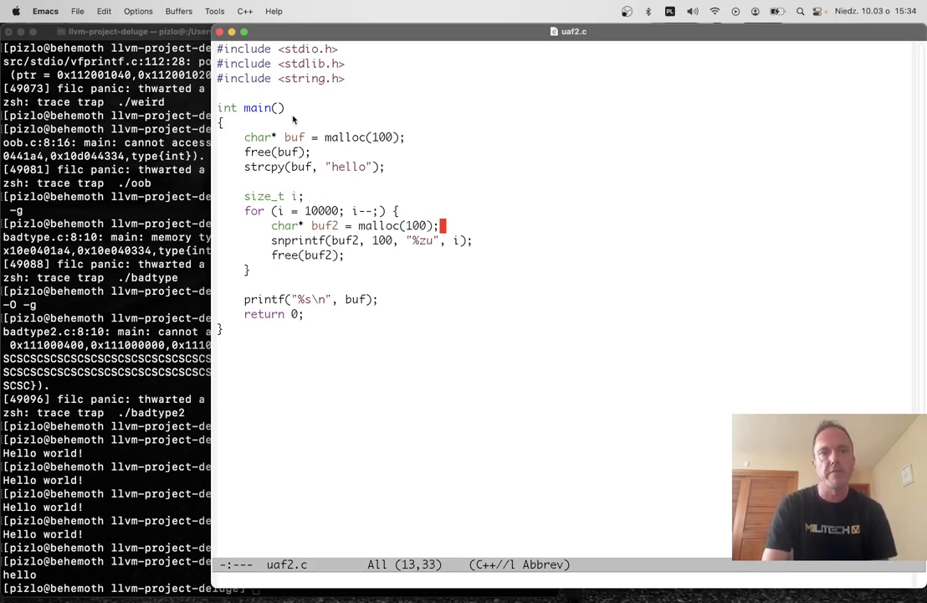
mouse_move(122, 382)
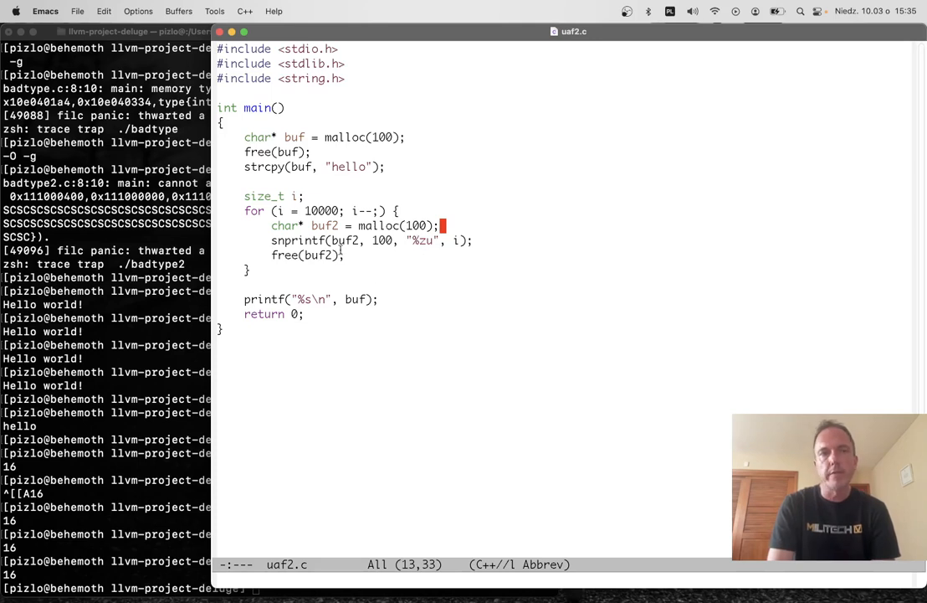
mouse_move(298, 351)
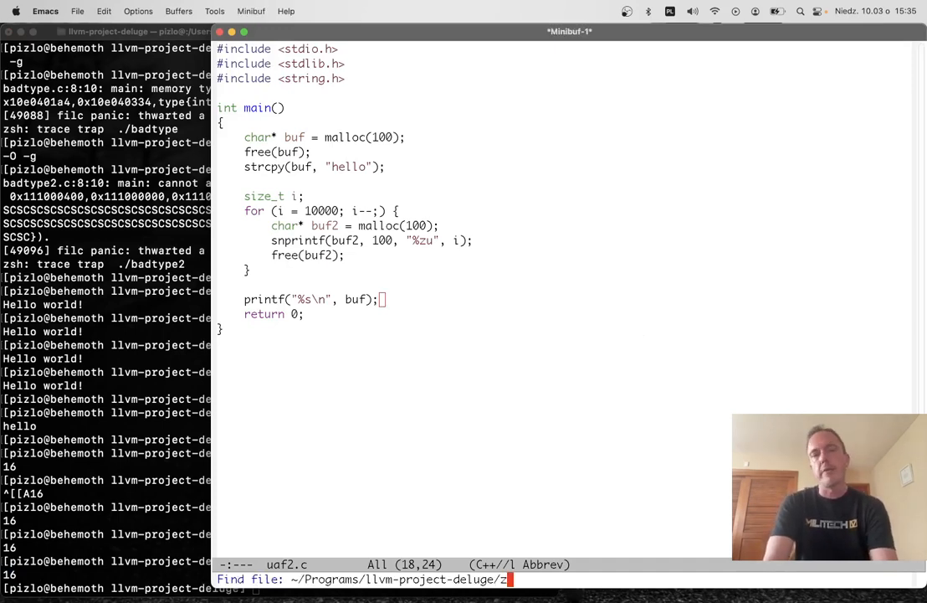
Comment zalloc as malloc(sizeof(char*)) in zalloc.c, then compile and run zalloc, printing hello.
key("TAB")
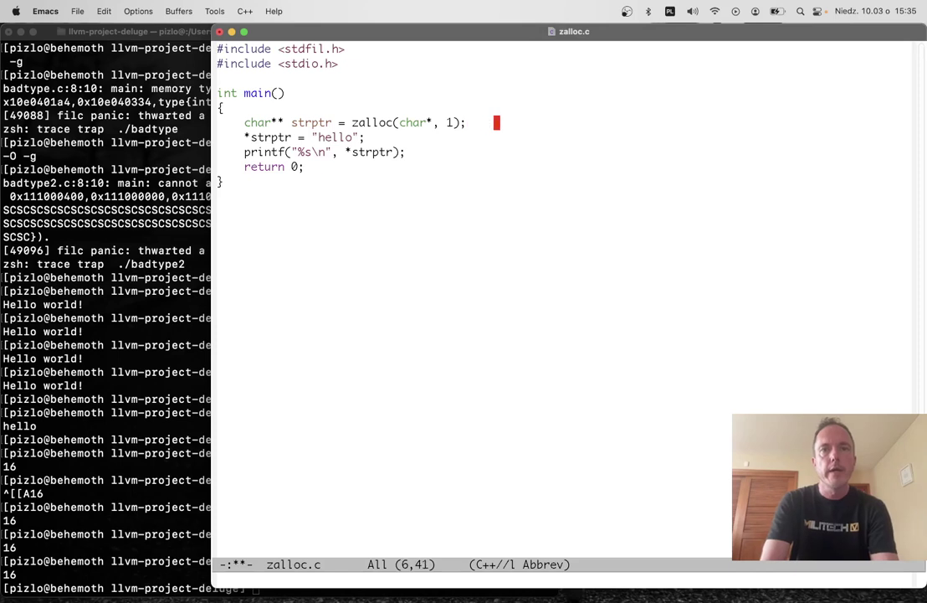
type("//")
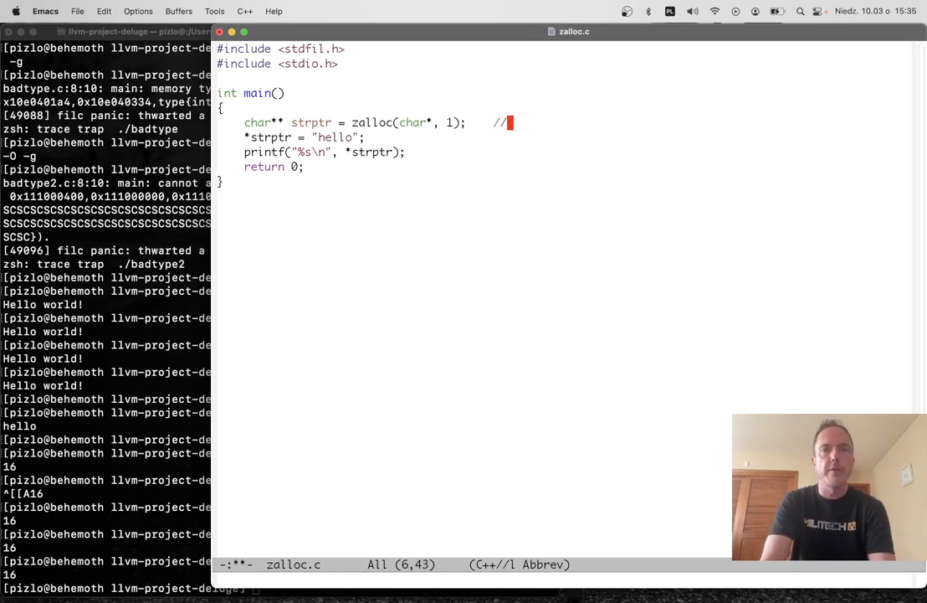
type("malloc(sizeof(char*")
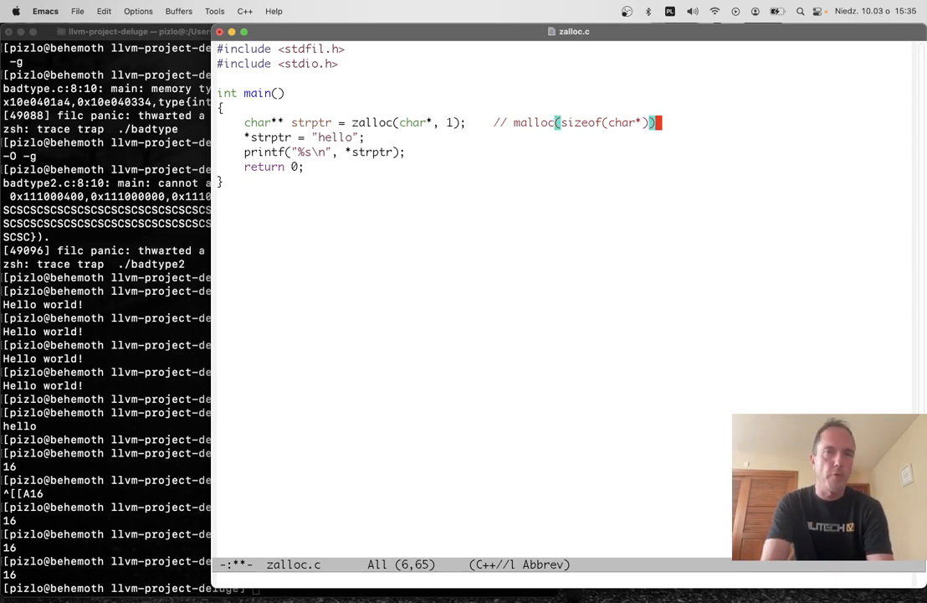
mouse_move(398, 206)
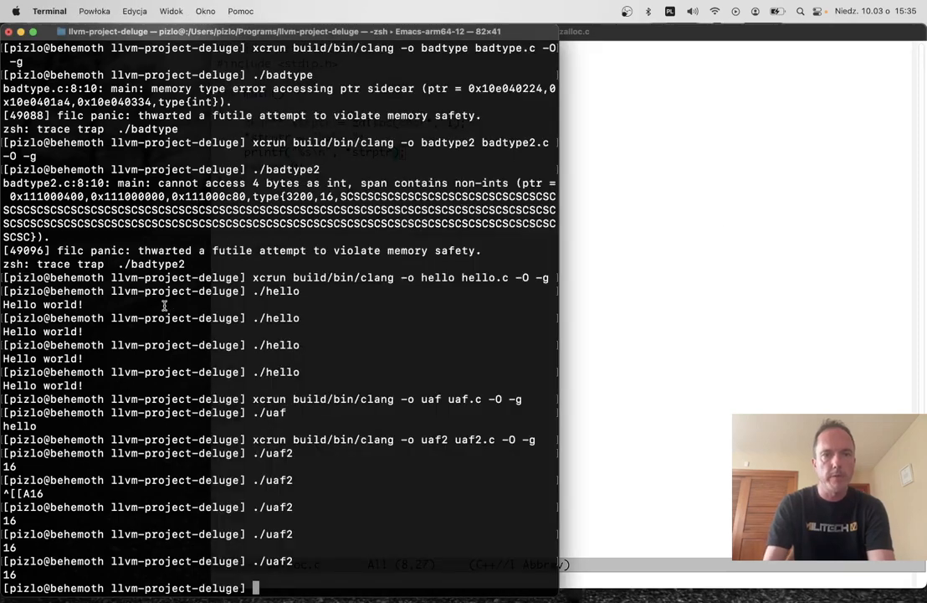
type("xcrun build/bin/clang -o uaf2 uaf2.c -O -g")
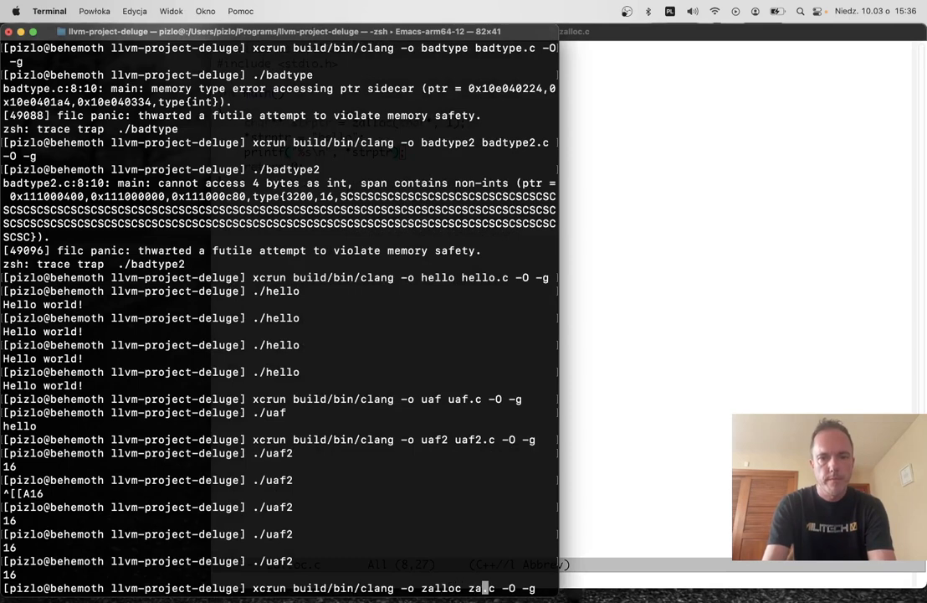
key("Return")
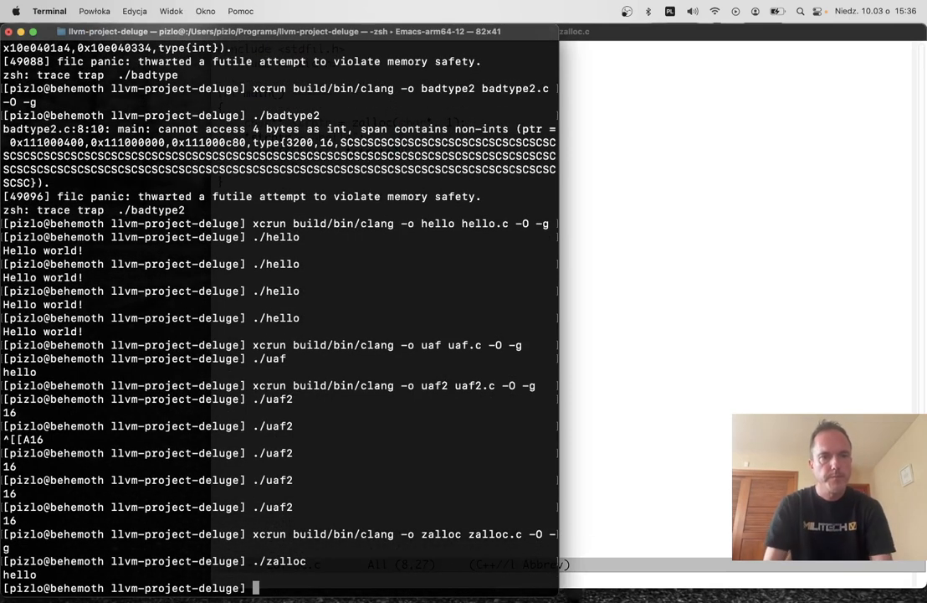
mouse_move(745, 154)
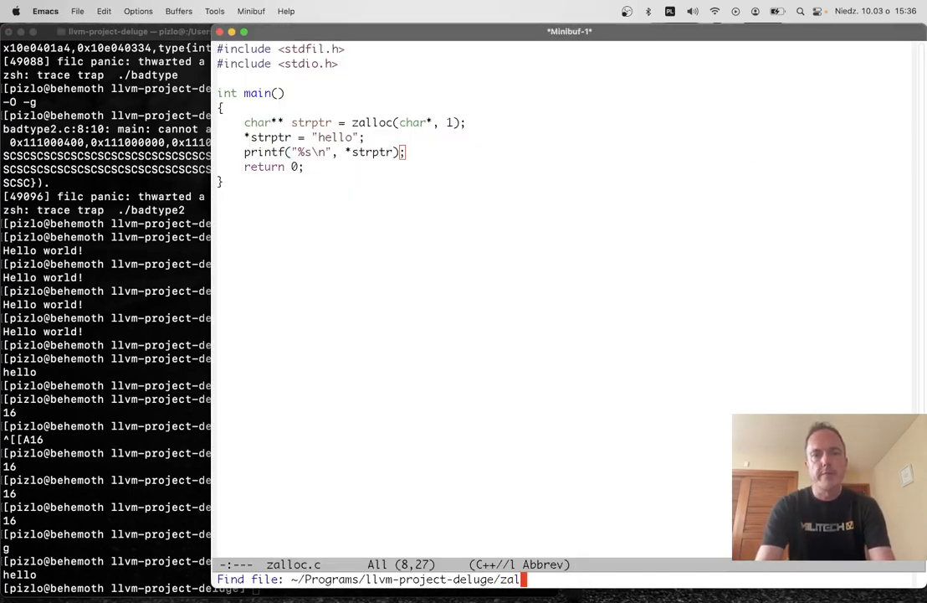
Open zallocuaf.c, then compile and run ./zallocuaf, which prints hello.
key("return")
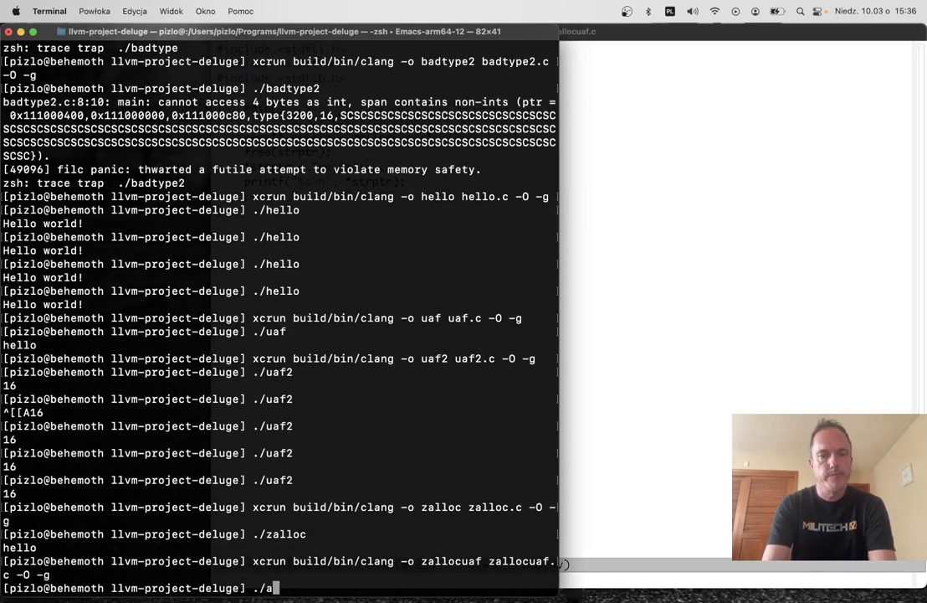
key("Return")
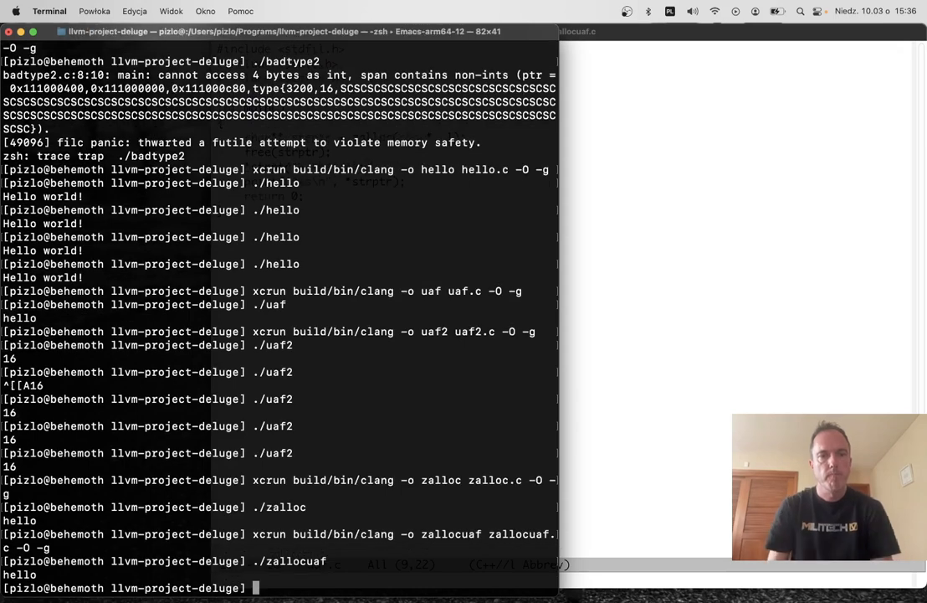
mouse_move(212, 258)
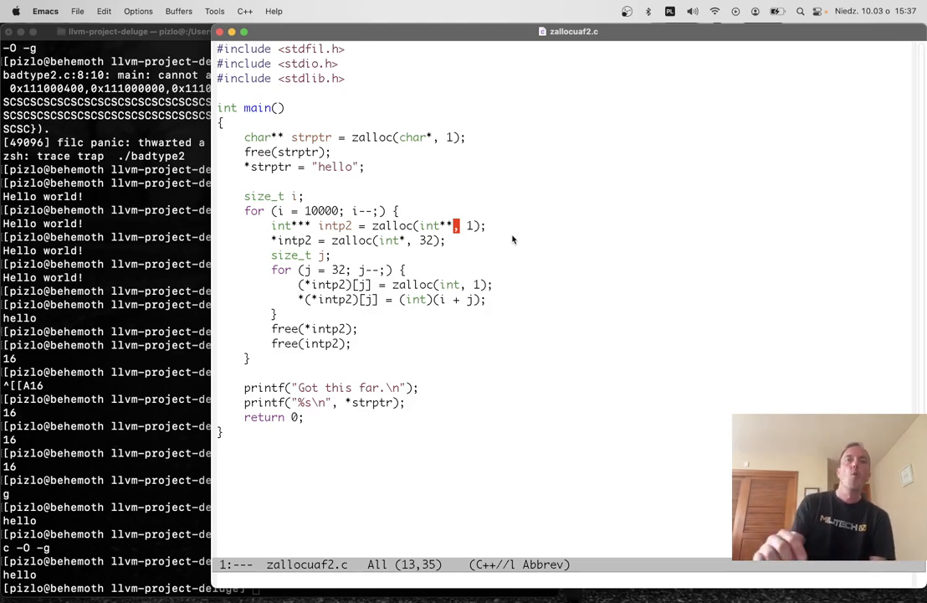
Highlight the int** type in zallocuaf2.c's first zalloc call.
double_click(373, 403)
type("./zalloc")
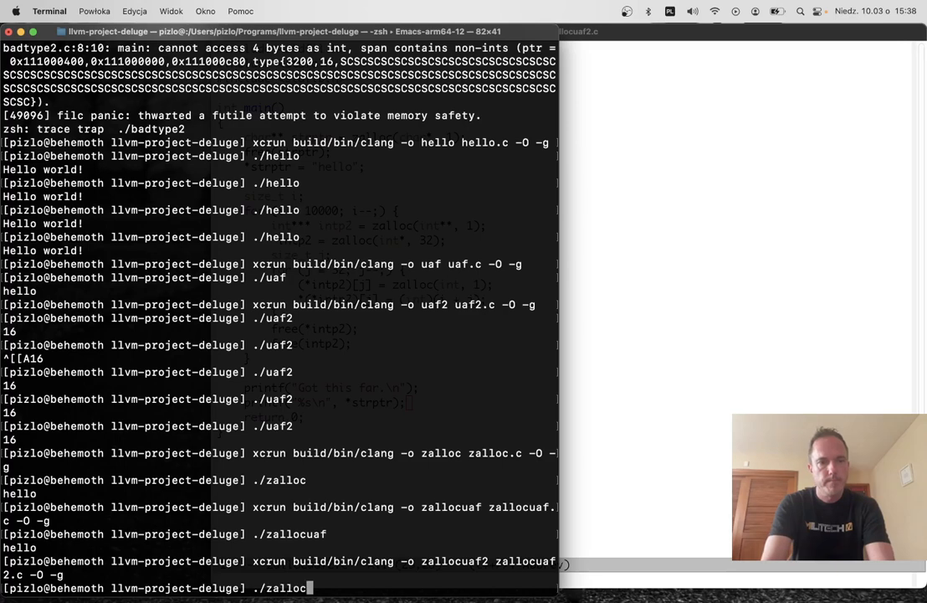
Run ./zallocuaf2 to 'Got this far.' and the memchr panic, then mark memchr.c in the output.
key("Return")
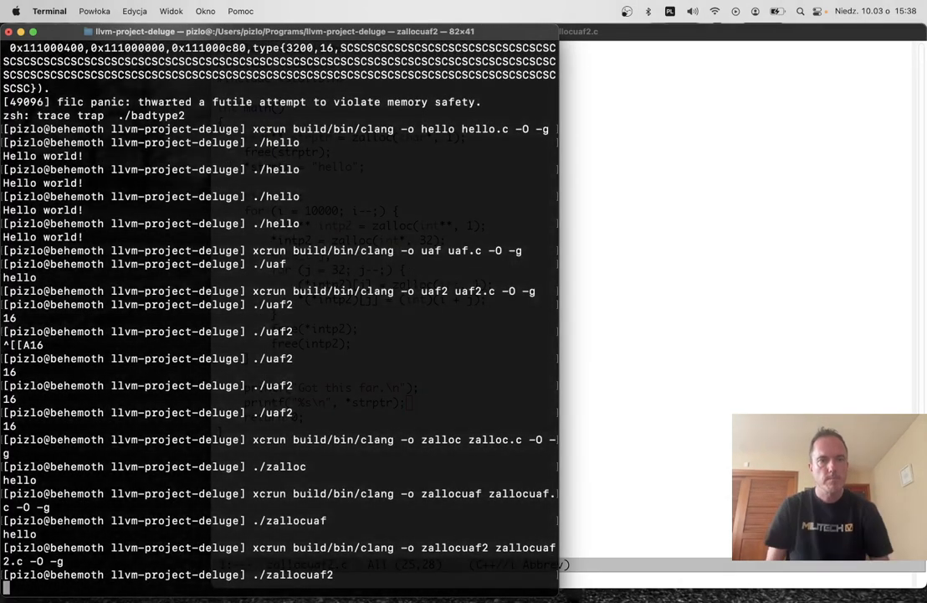
key("Return")
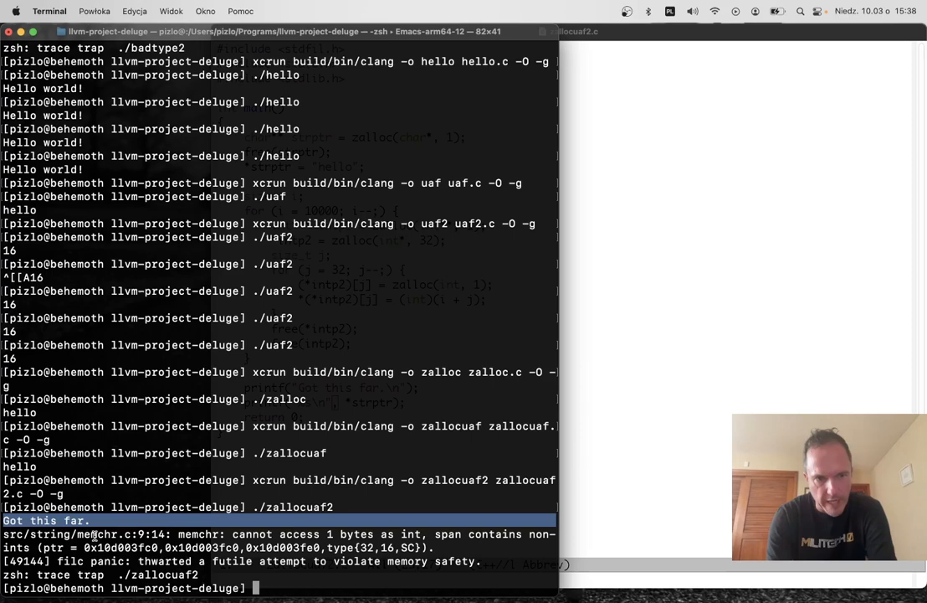
double_click(100, 534)
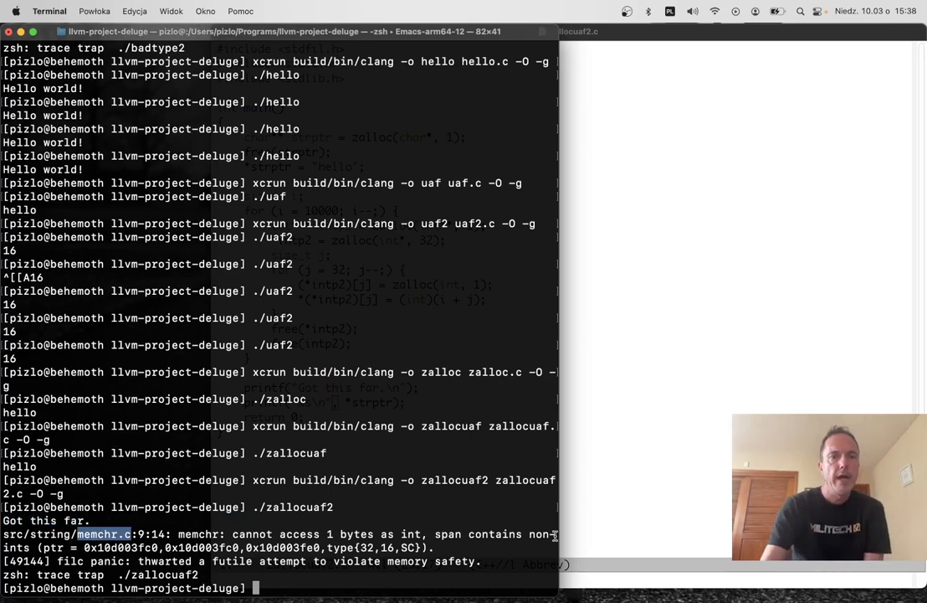
mouse_move(329, 542)
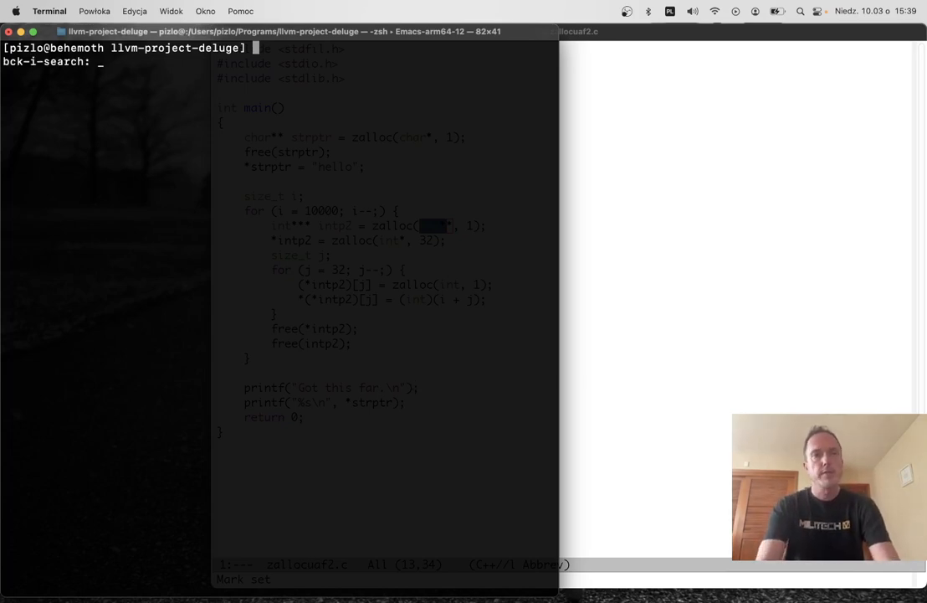
Rerun the earlier pizfix curl download of filc_runtime.c from history and display the file with cat.
type("curl")
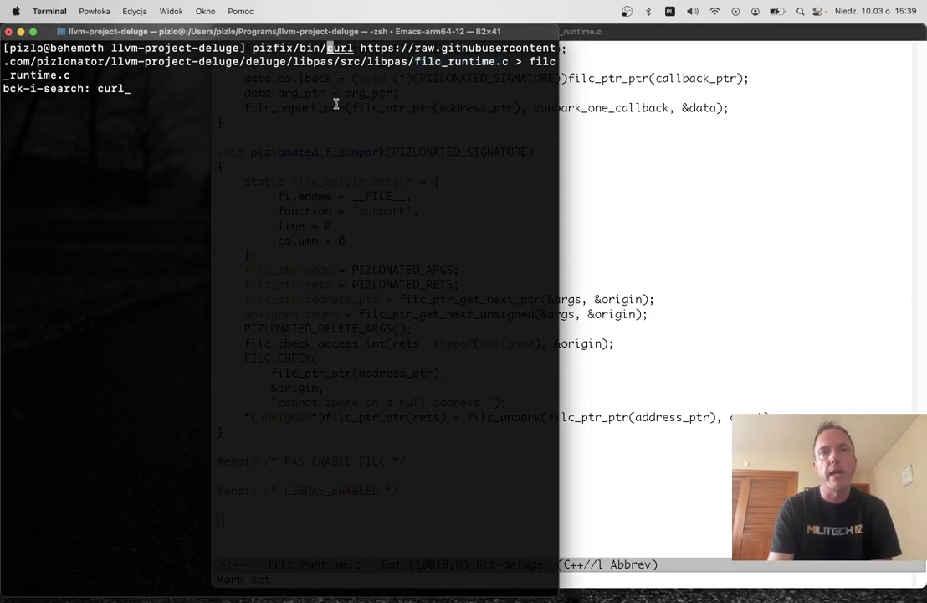
key("Return")
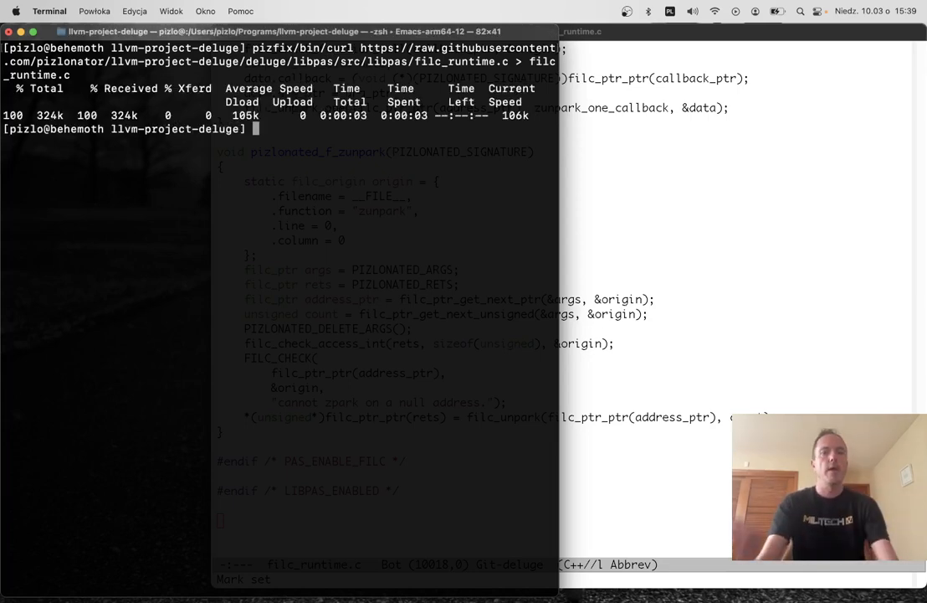
type("cat filc_runtime.c")
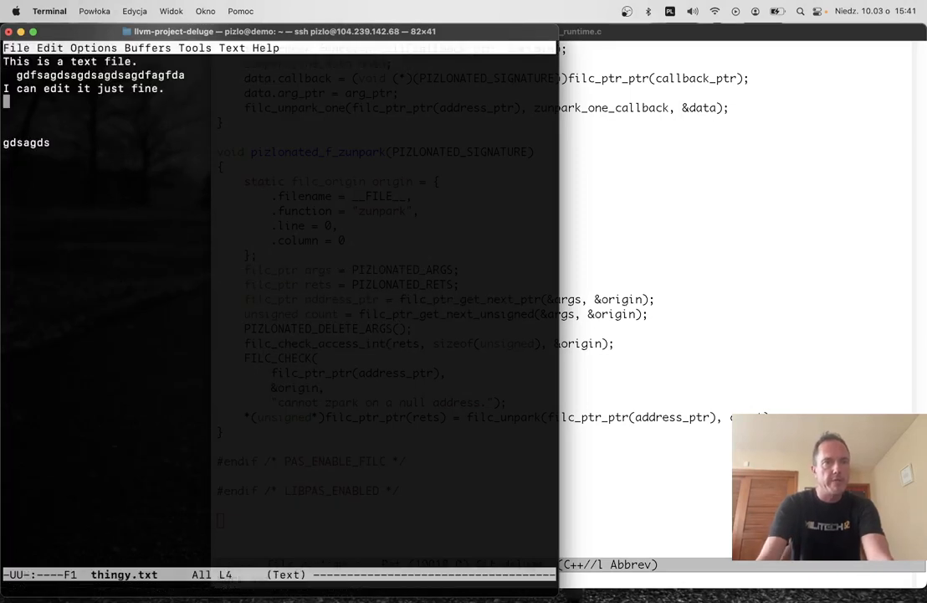
Type filler lines into thingy.txt, then quit Emacs and leave the remote session.
type("gdsagdfsagfds gdsag")
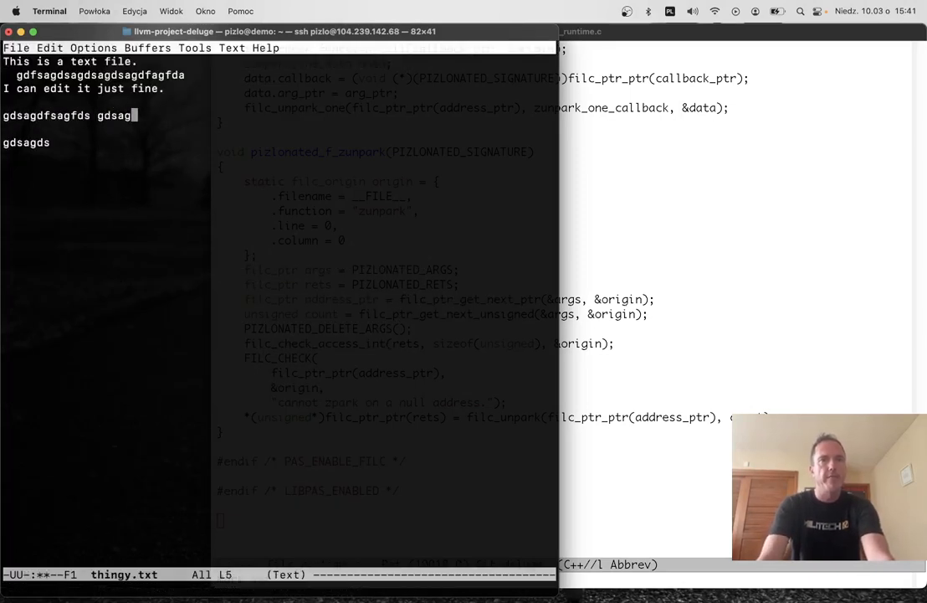
type("dsa")
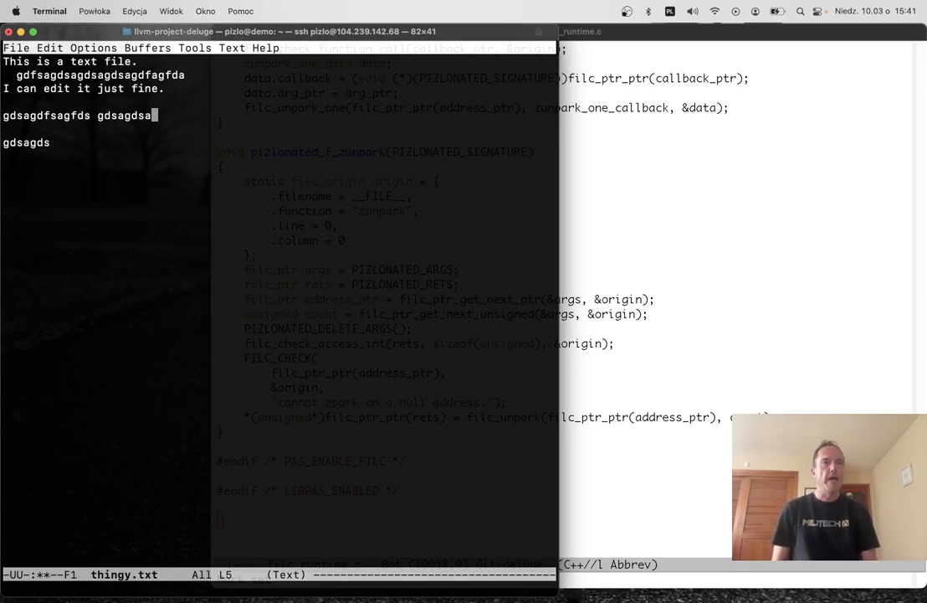
type("g")
type("ps -ax |")
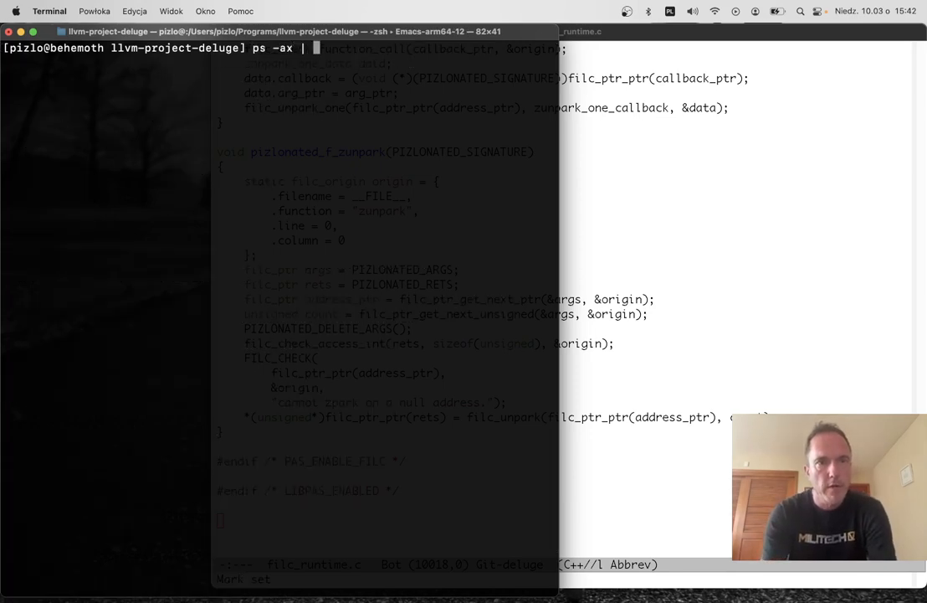
Check for sshd processes, start the pizfix sshd with sudo on port 10022, and re-check.
type("grep sshd")
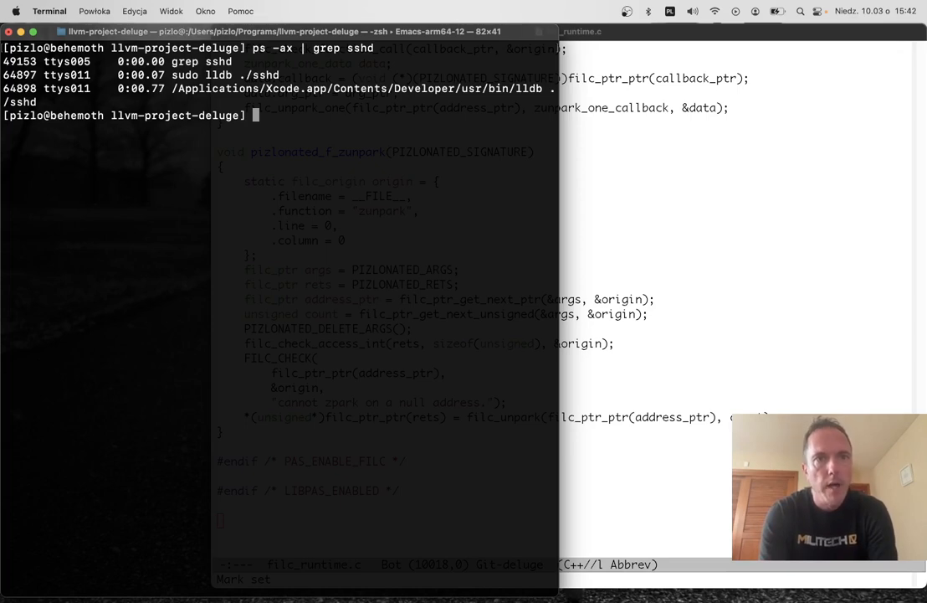
key("Ctrl+r")
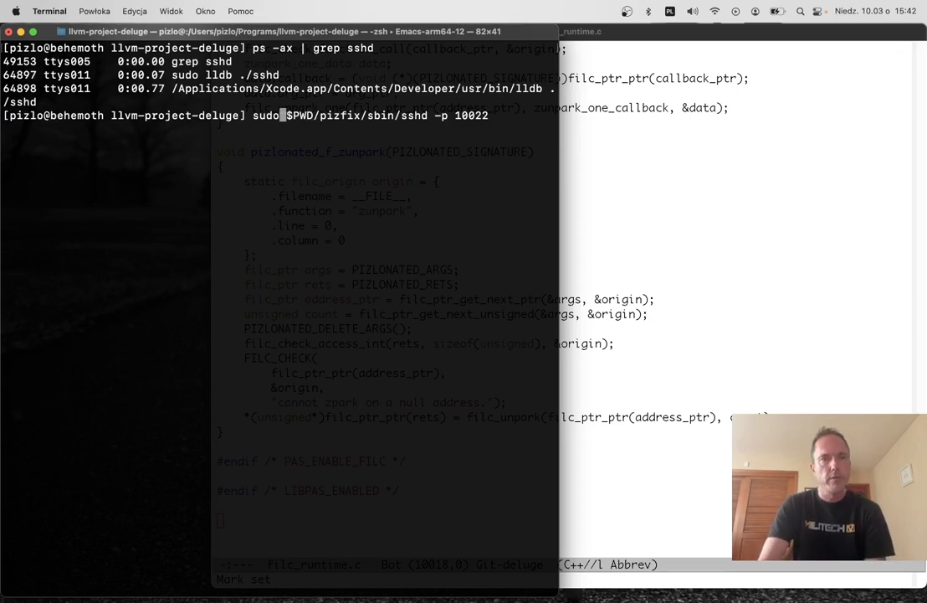
key("Return")
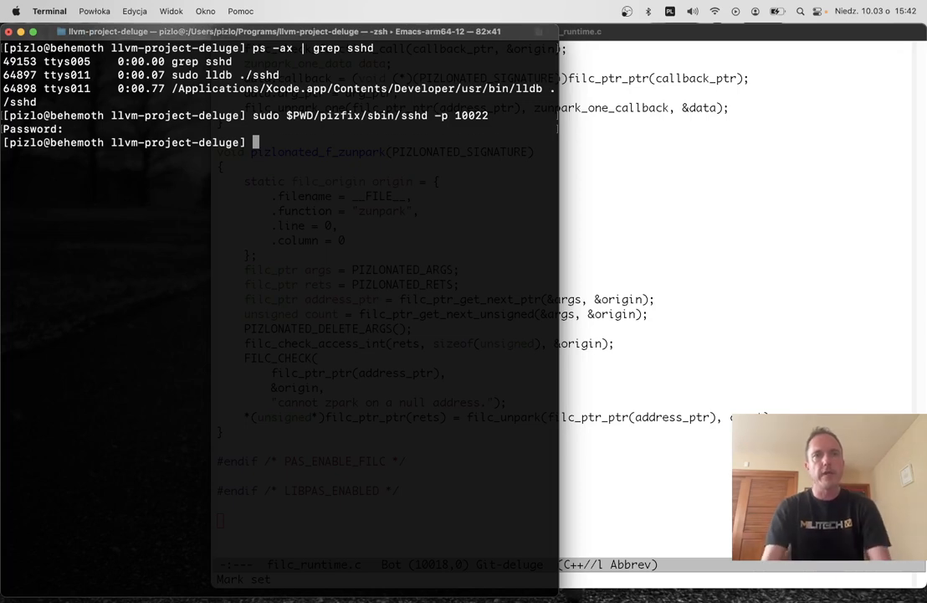
type("ps -ax | grep sshd")
type("ssh -p 10022 localh")
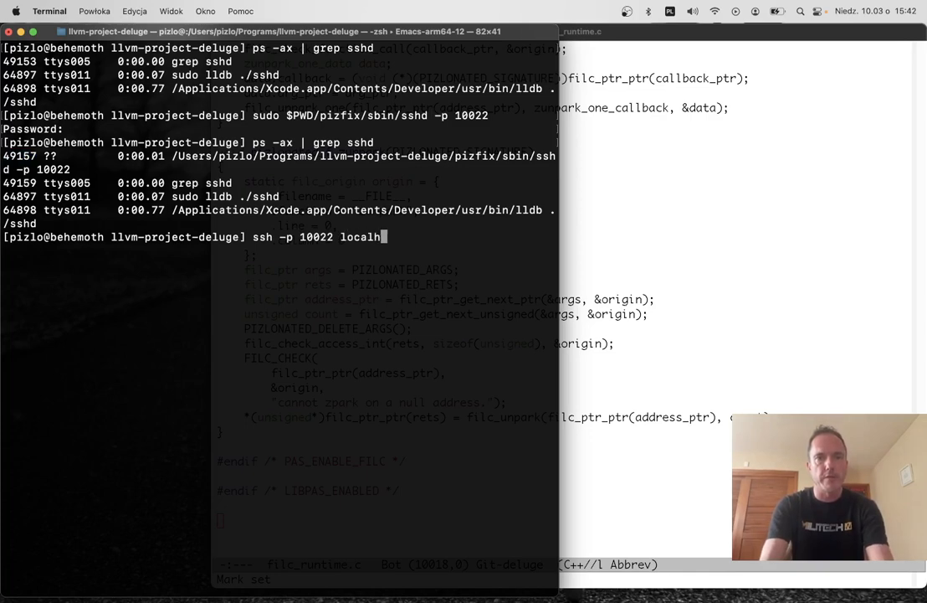
Log in to localhost on port 10022, enter Programs/llvm-project-deluge, and run ./hello.
type("ost")
type("ls")
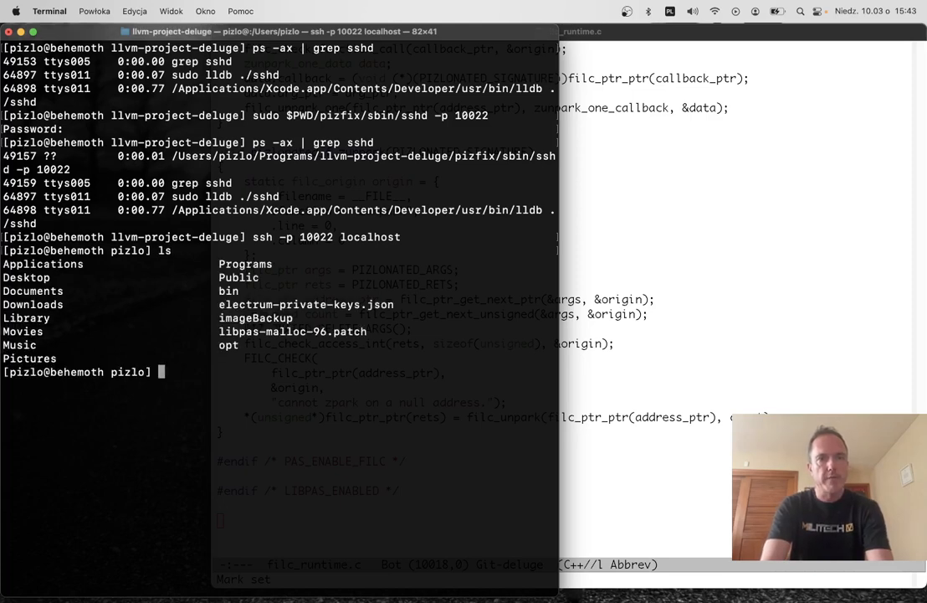
type("cd Programs/")
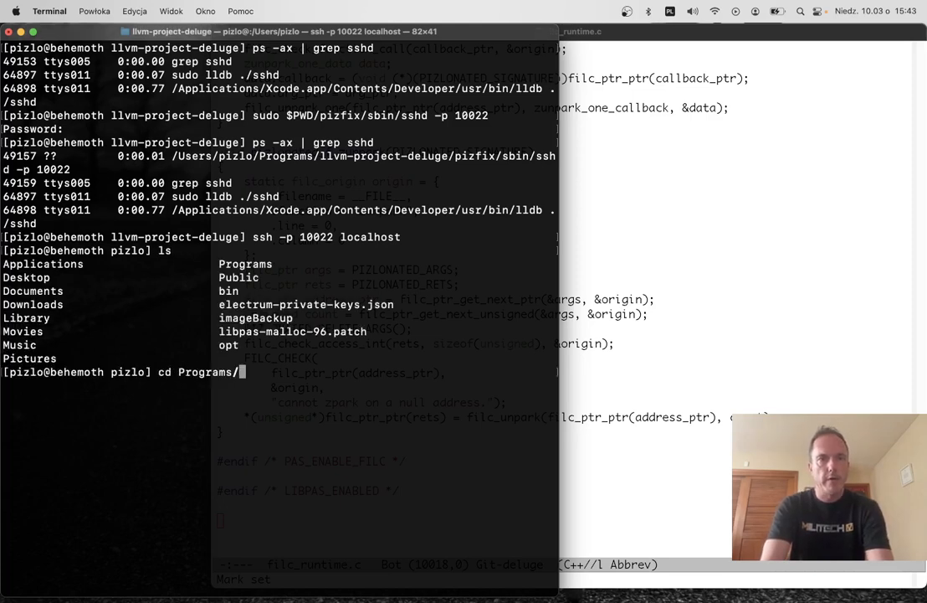
type("l")
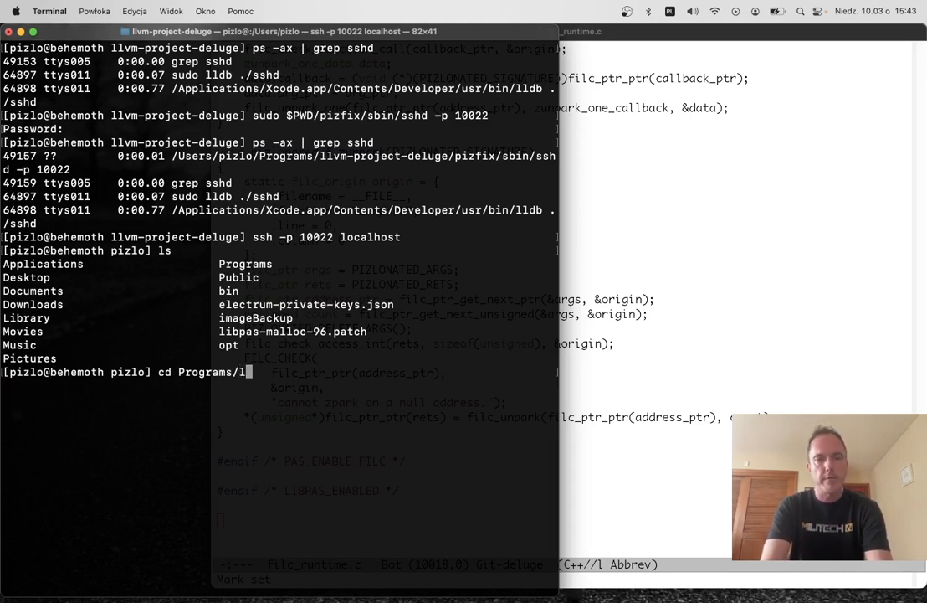
key("Return")
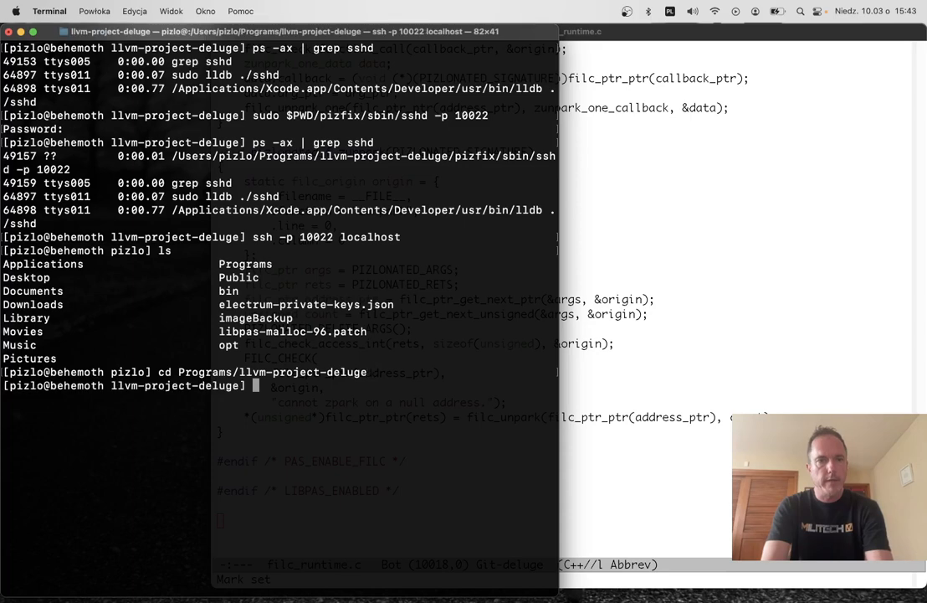
type("./hello")
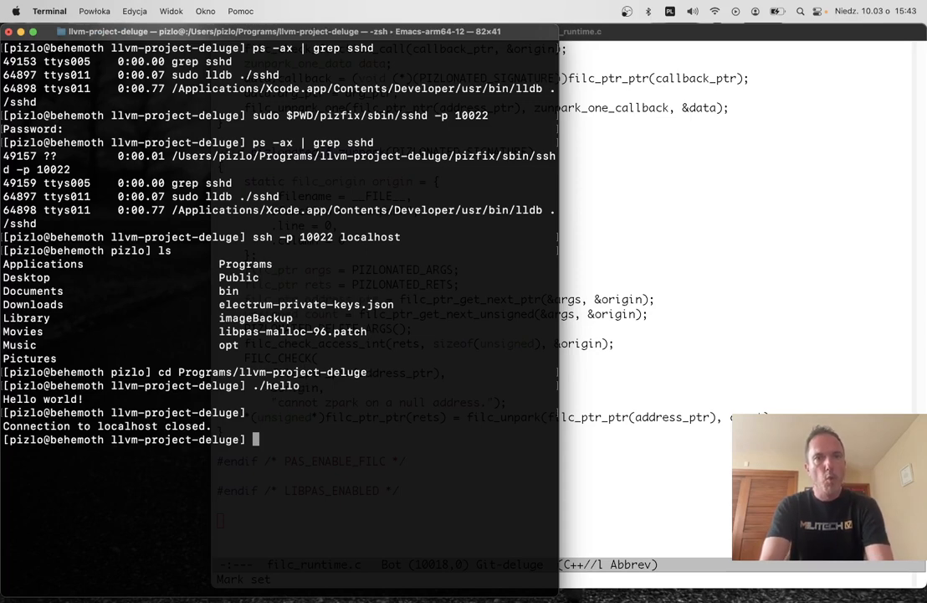
Connect with pizfix/bin/ssh -p 10022 localhost.
type("pizlof")
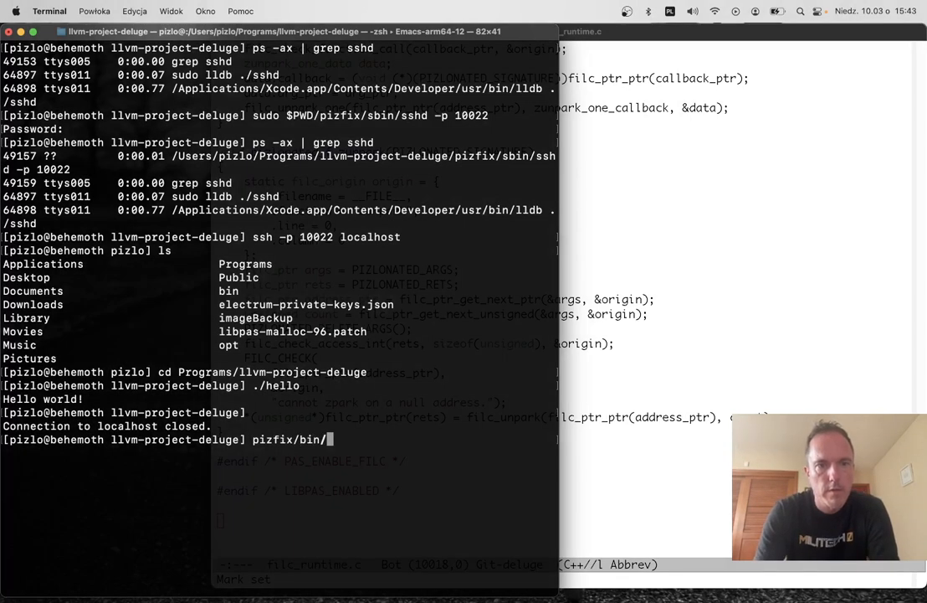
type("ssh")
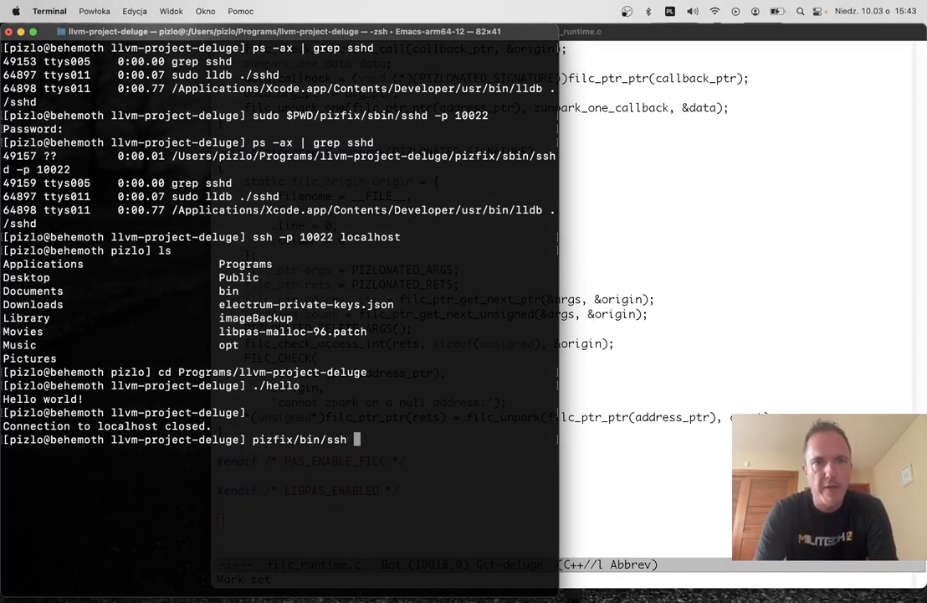
type("-p 10022")
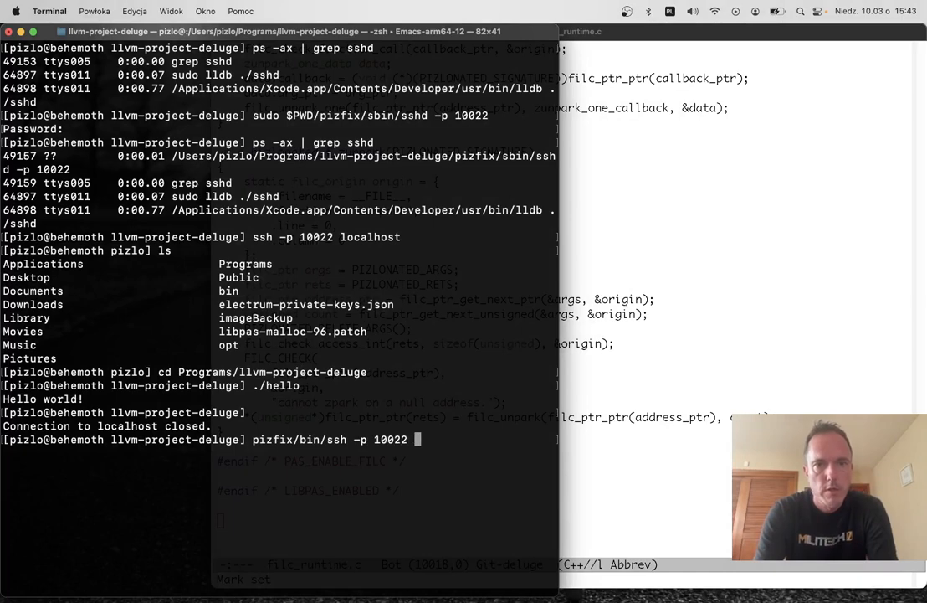
type("localhost")
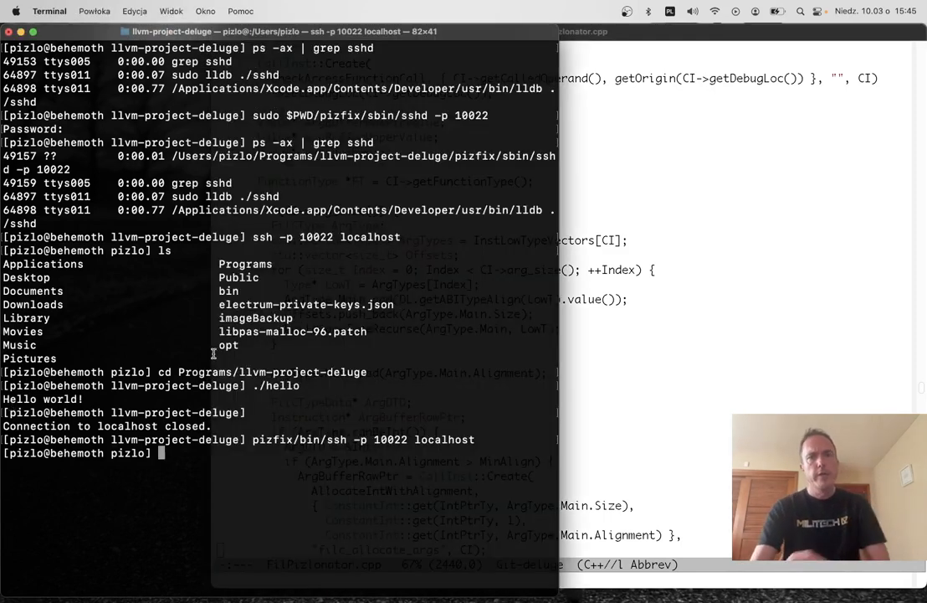
Enter Programs/llvm-project-deluge, run ./hello to print Hello world!, and exit the session.
type("cd Programs/")
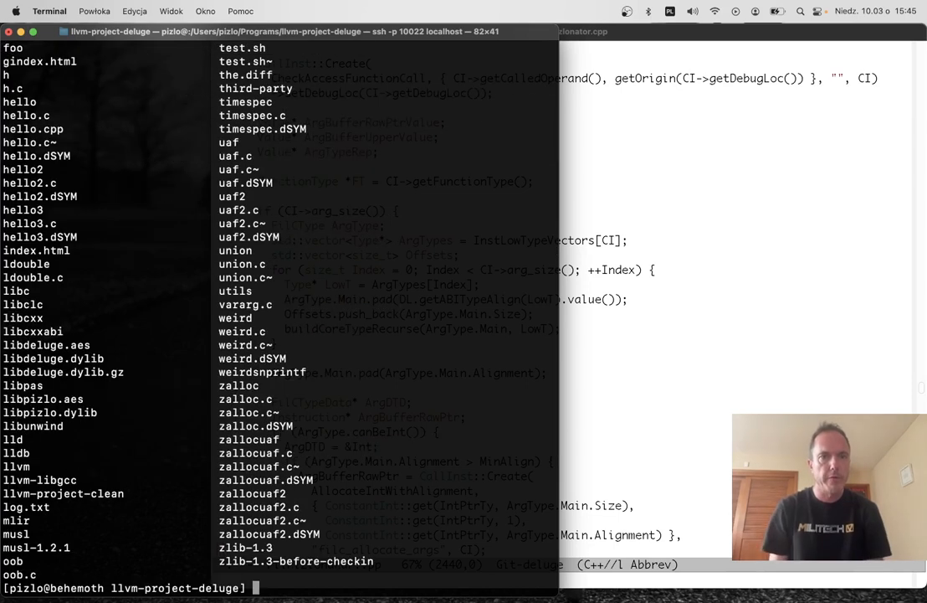
type(".")
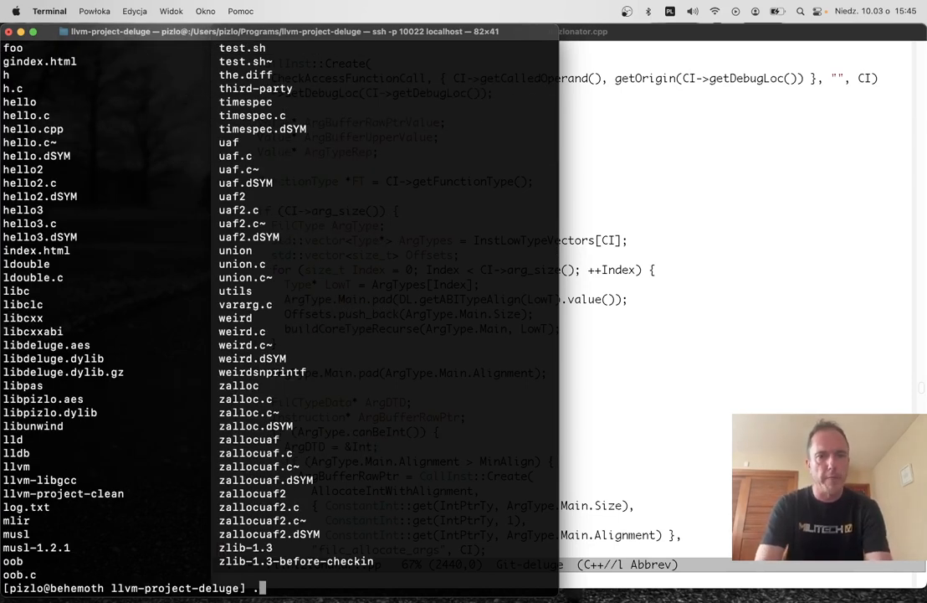
type("./hello")
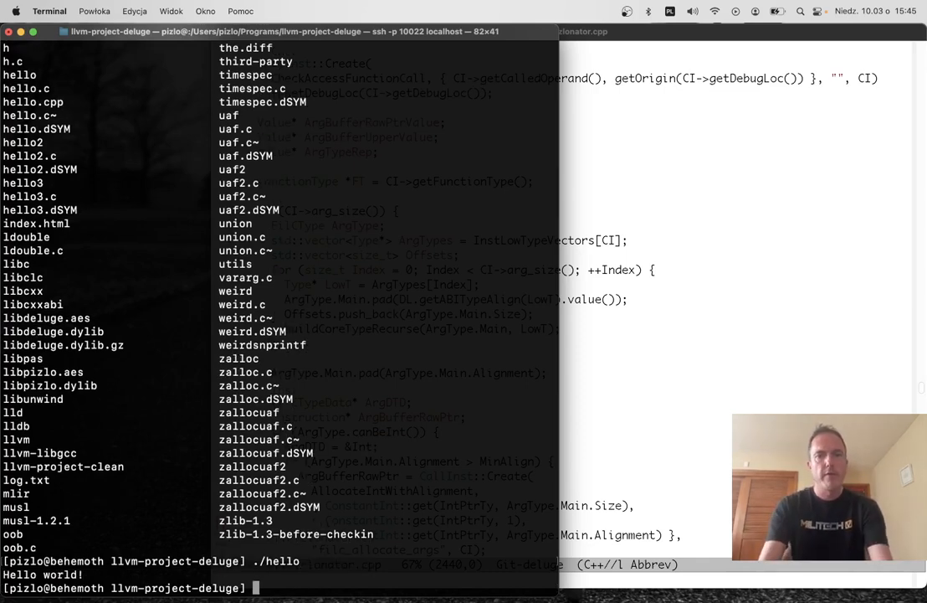
type("exit")
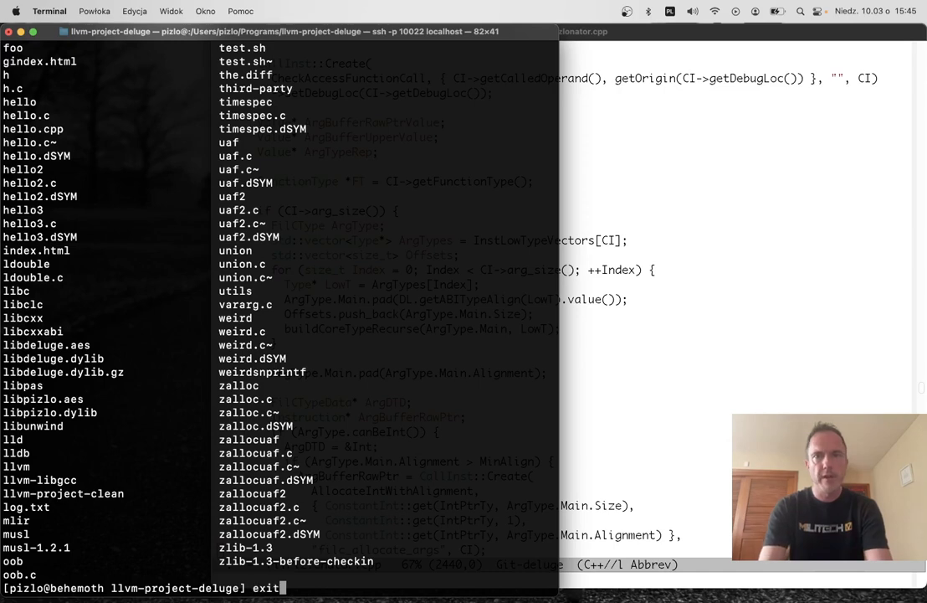
key("Return")
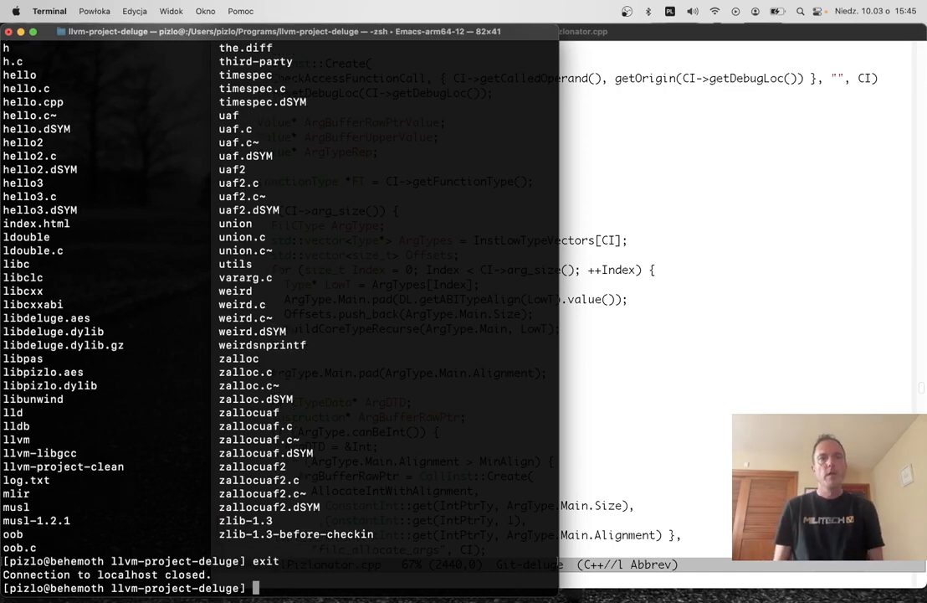